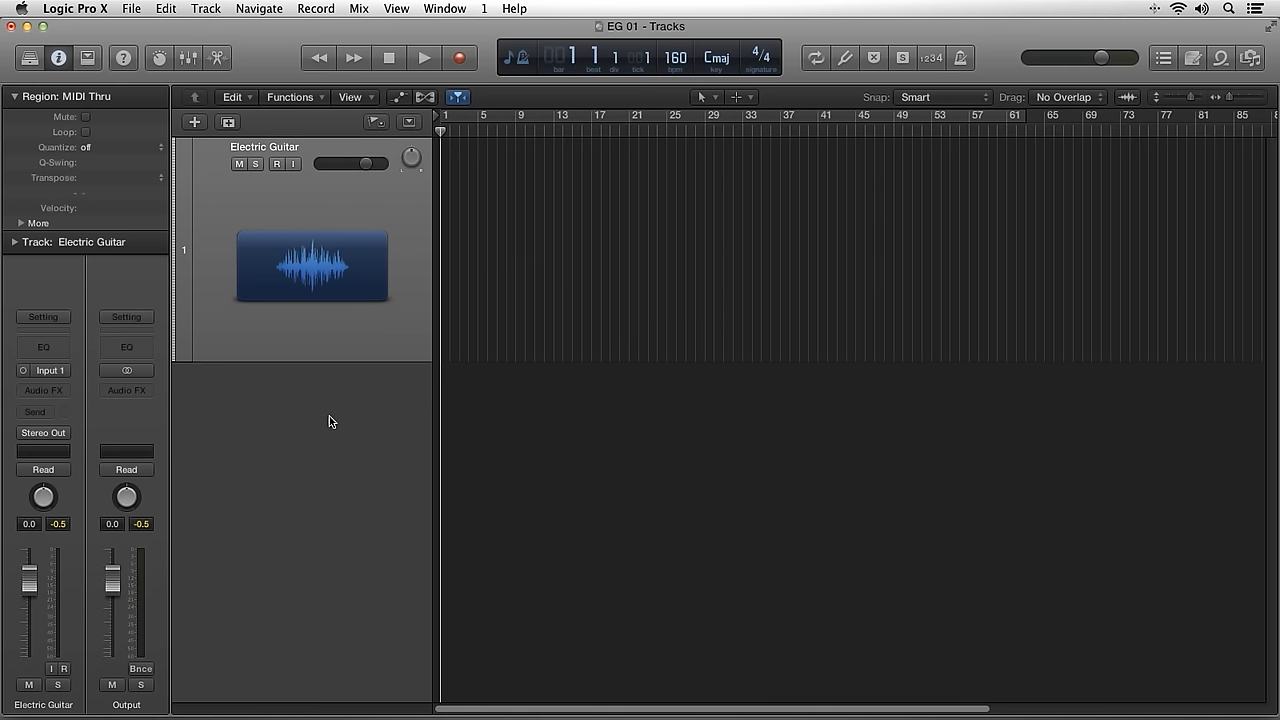
{"action": "mouse_move", "coordinate": [290, 476]}
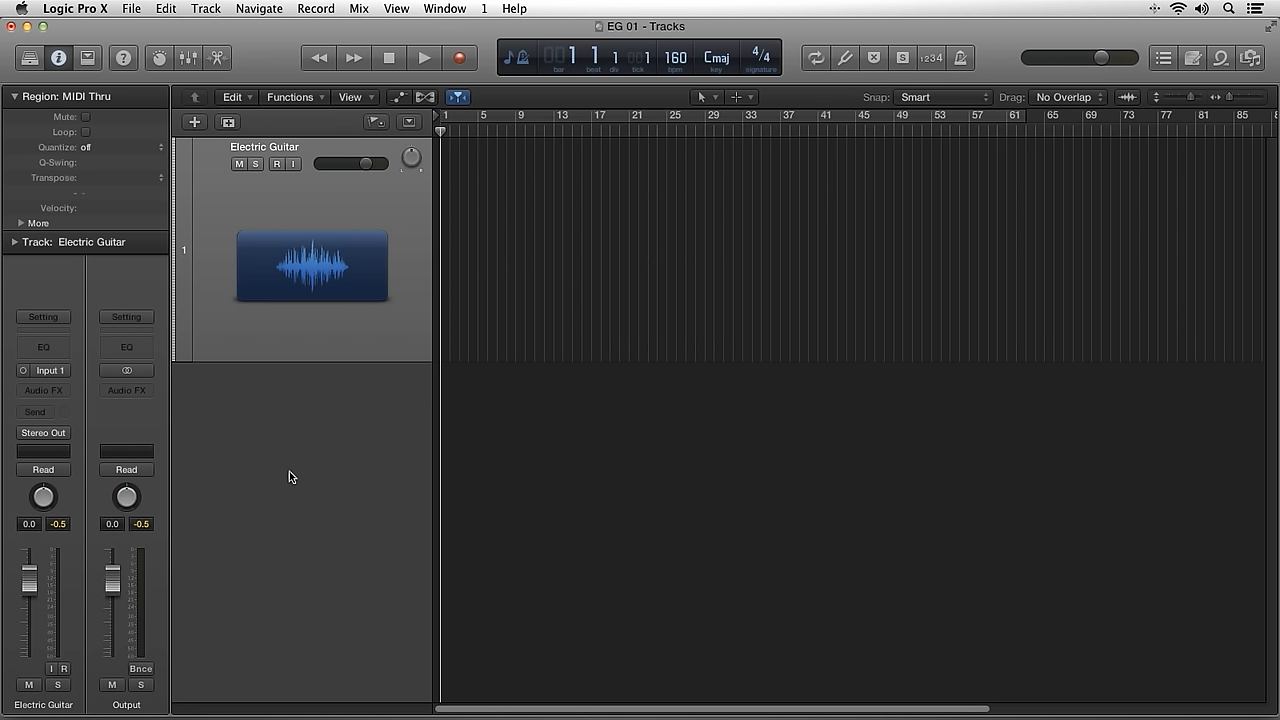
Step: Open the plug-in menu from the Electric Guitar track's empty Audio FX slot
{"action": "left_click", "coordinate": [43, 390]}
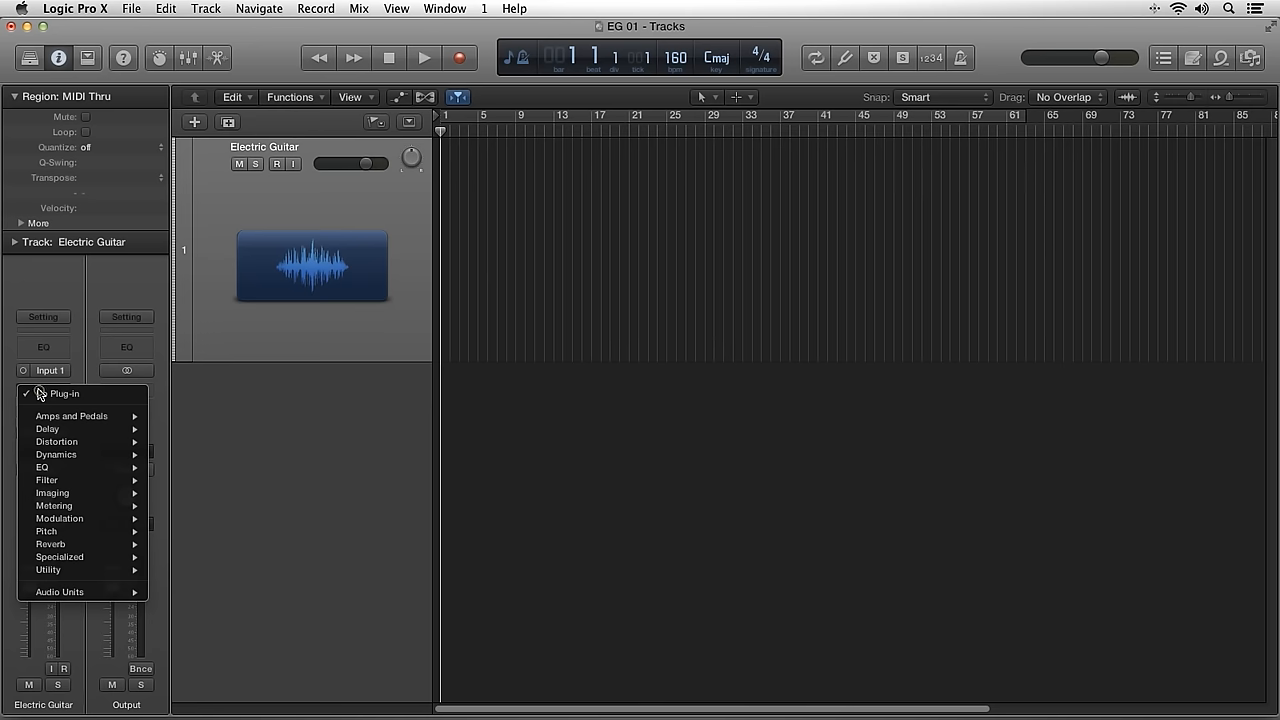
{"action": "mouse_move", "coordinate": [71, 416]}
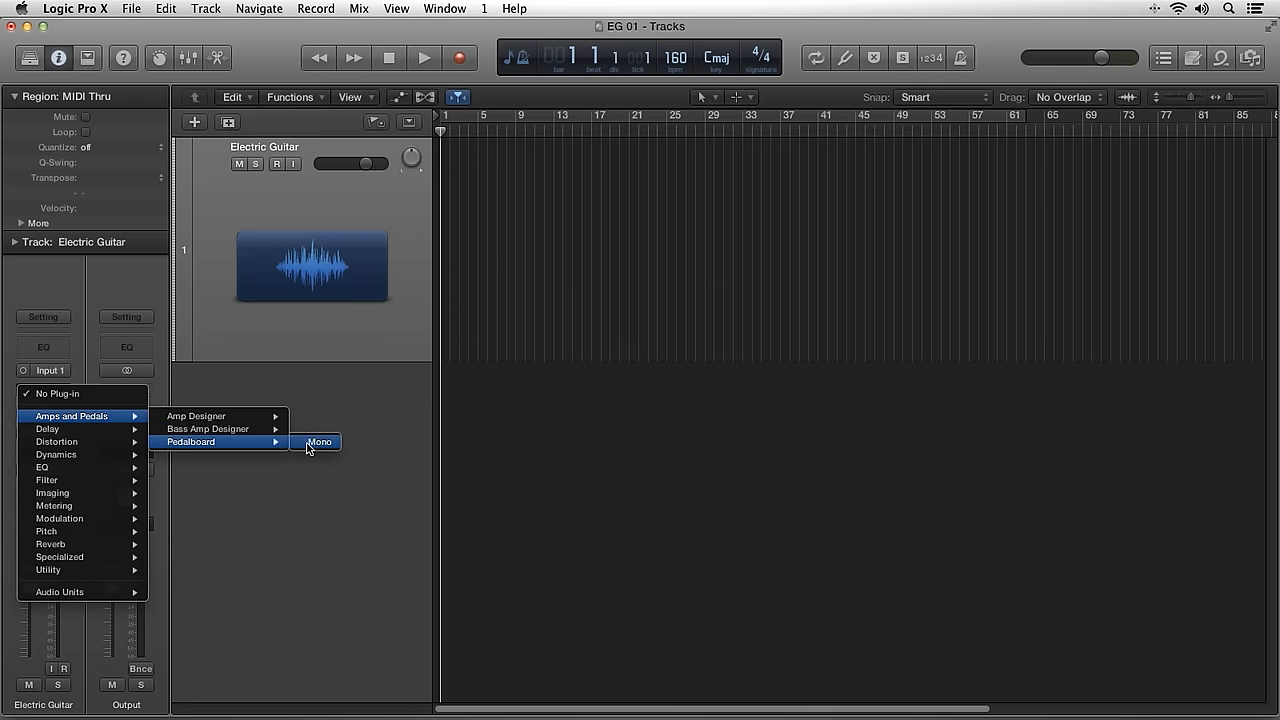
Step: Insert a mono Pedalboard on the guitar track and move its window higher
{"action": "left_click", "coordinate": [319, 442]}
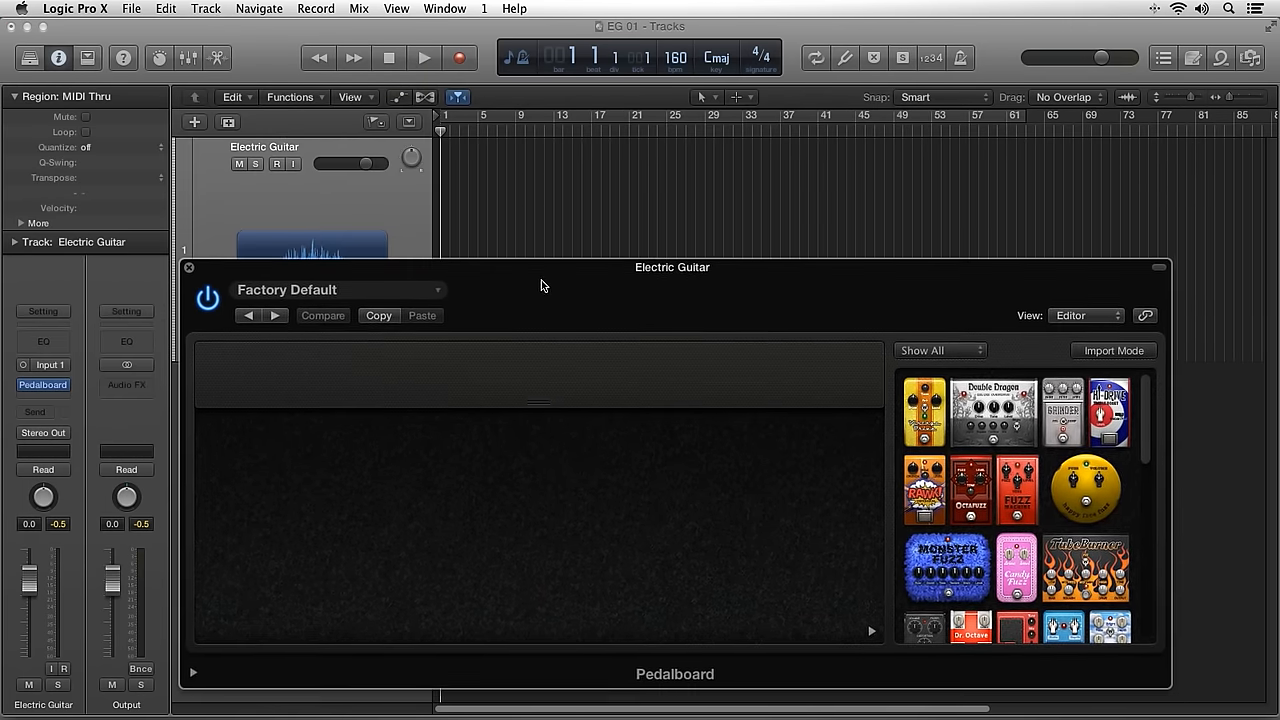
{"action": "left_click_drag", "start_coordinate": [672, 267], "coordinate": [691, 205]}
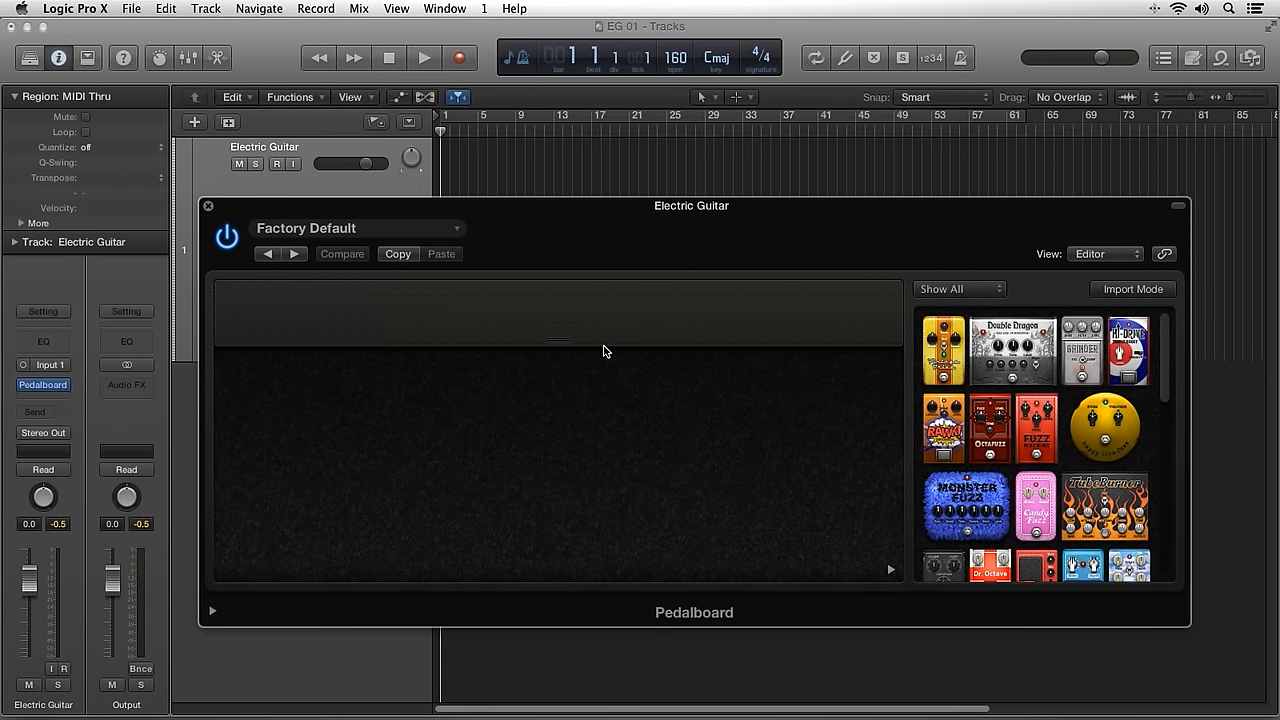
{"action": "mouse_move", "coordinate": [600, 498]}
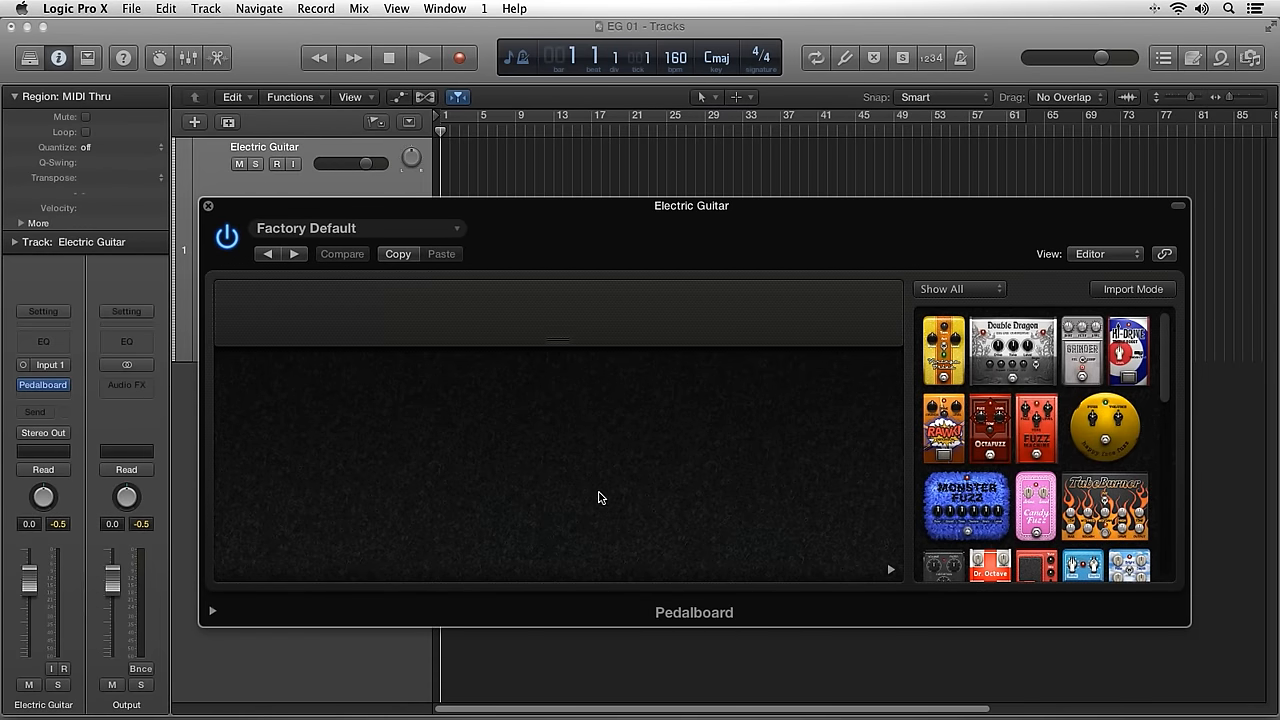
{"action": "mouse_move", "coordinate": [493, 486]}
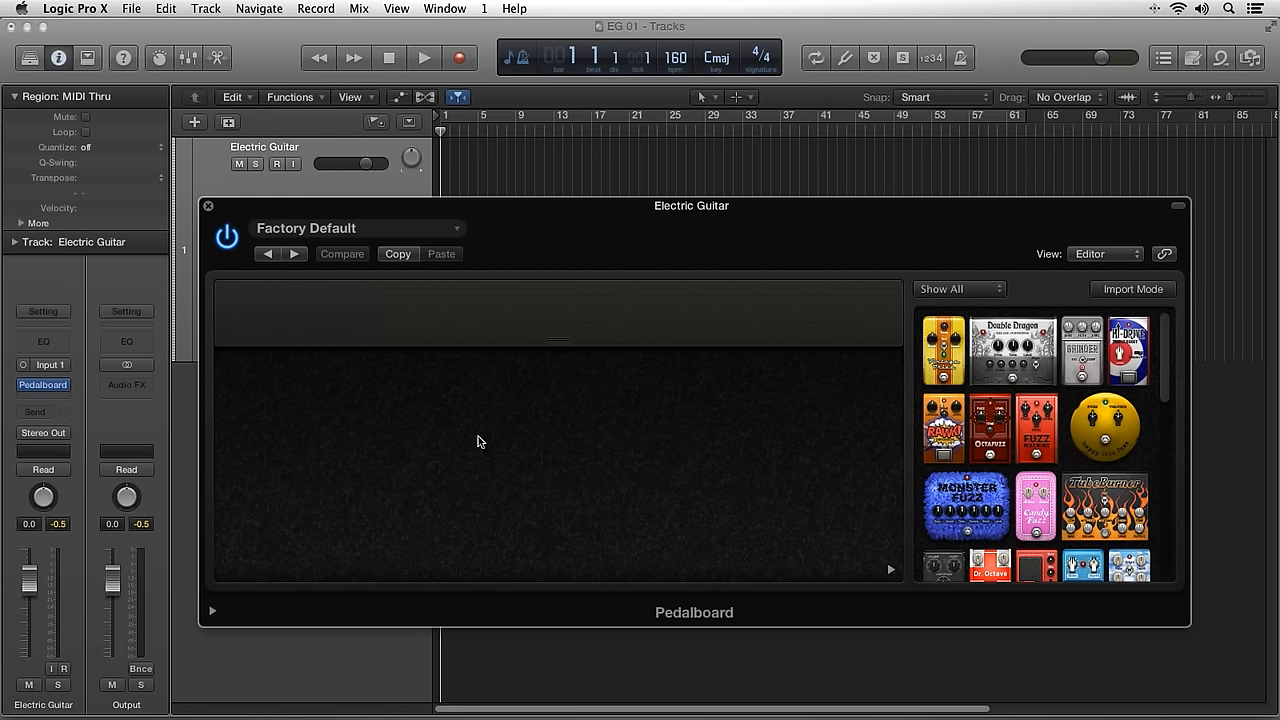
{"action": "mouse_move", "coordinate": [935, 320]}
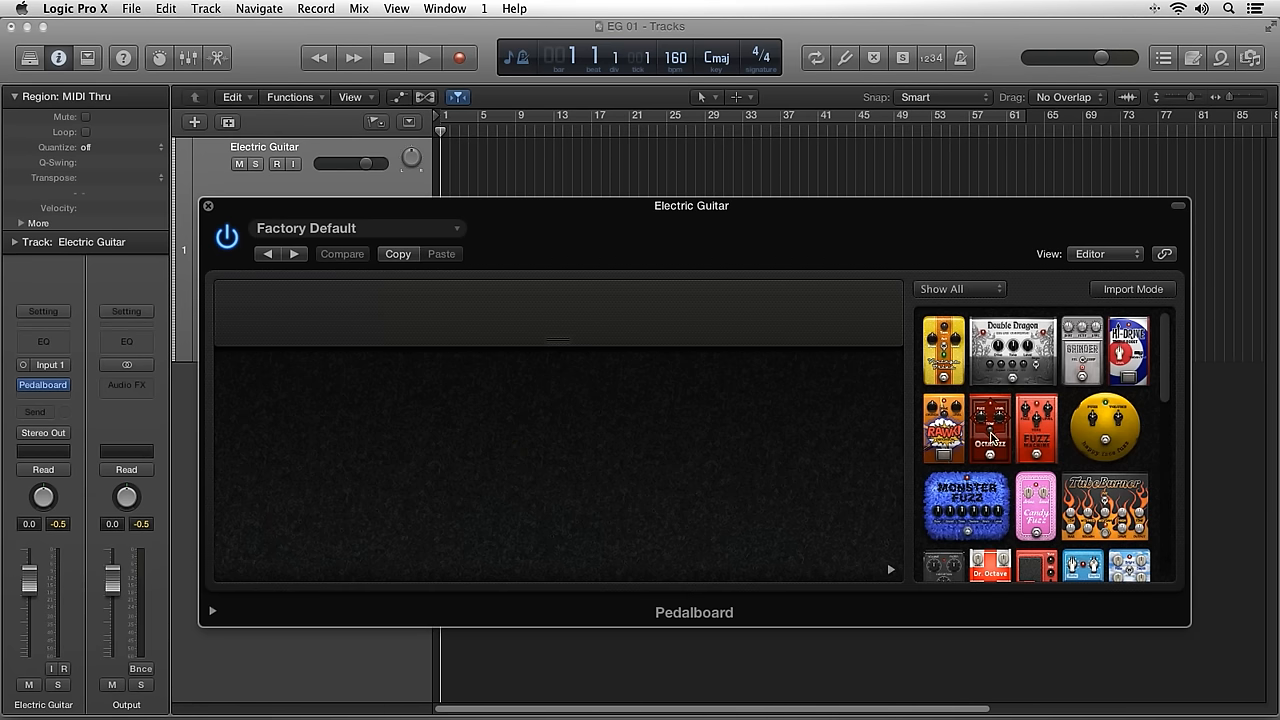
{"action": "scroll", "scroll_direction": "down", "scroll_amount": 3}
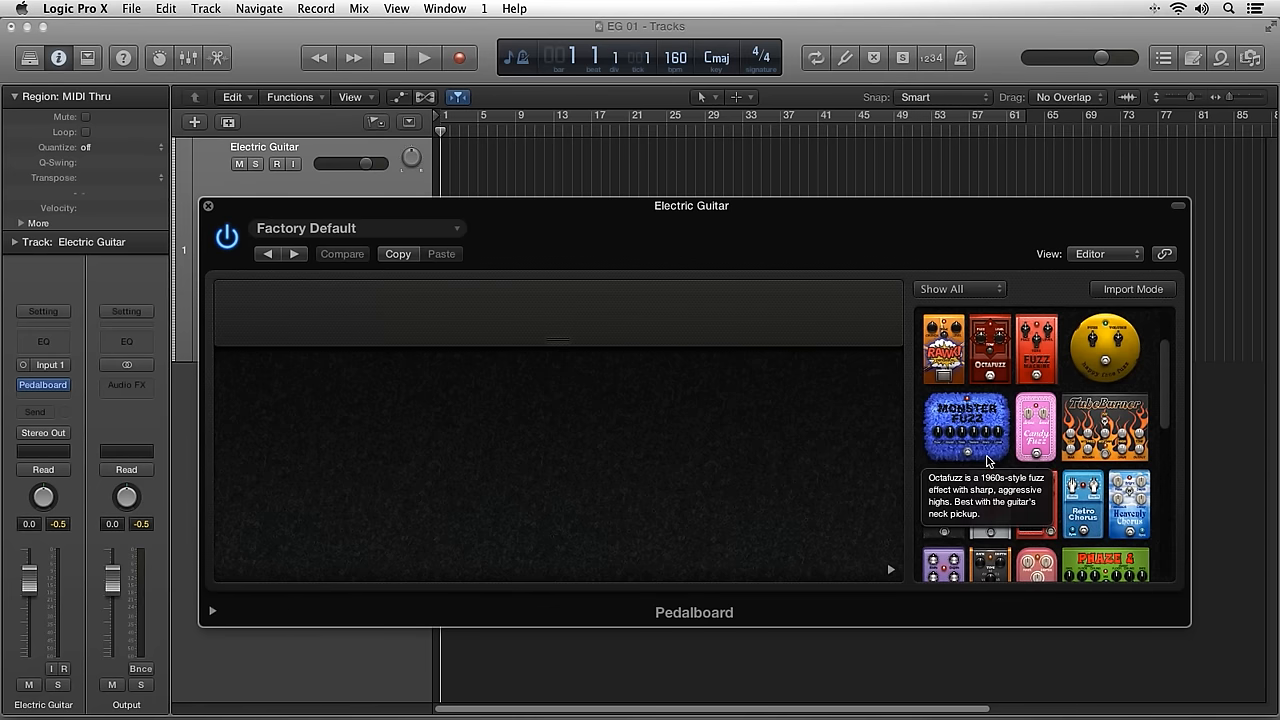
{"action": "scroll", "scroll_direction": "down", "scroll_amount": 3}
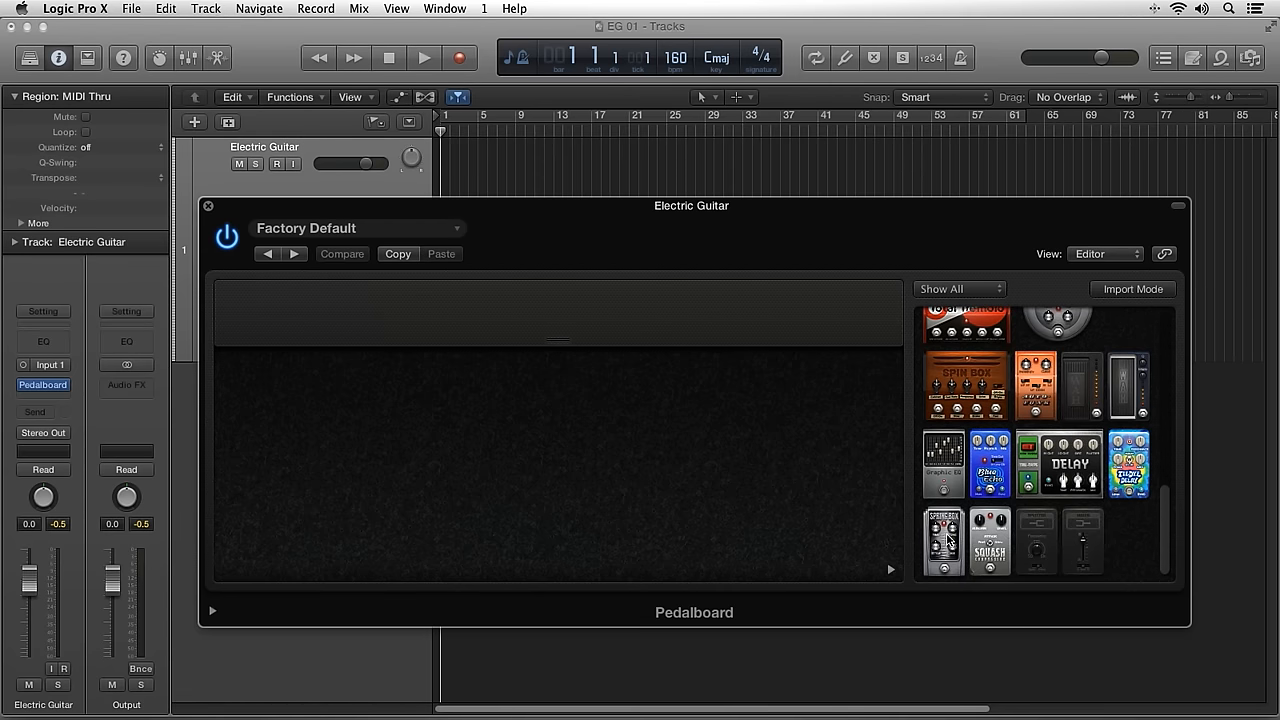
Step: Add a Spring Box reverb pedal to the pedalboard
{"action": "left_click", "coordinate": [944, 540]}
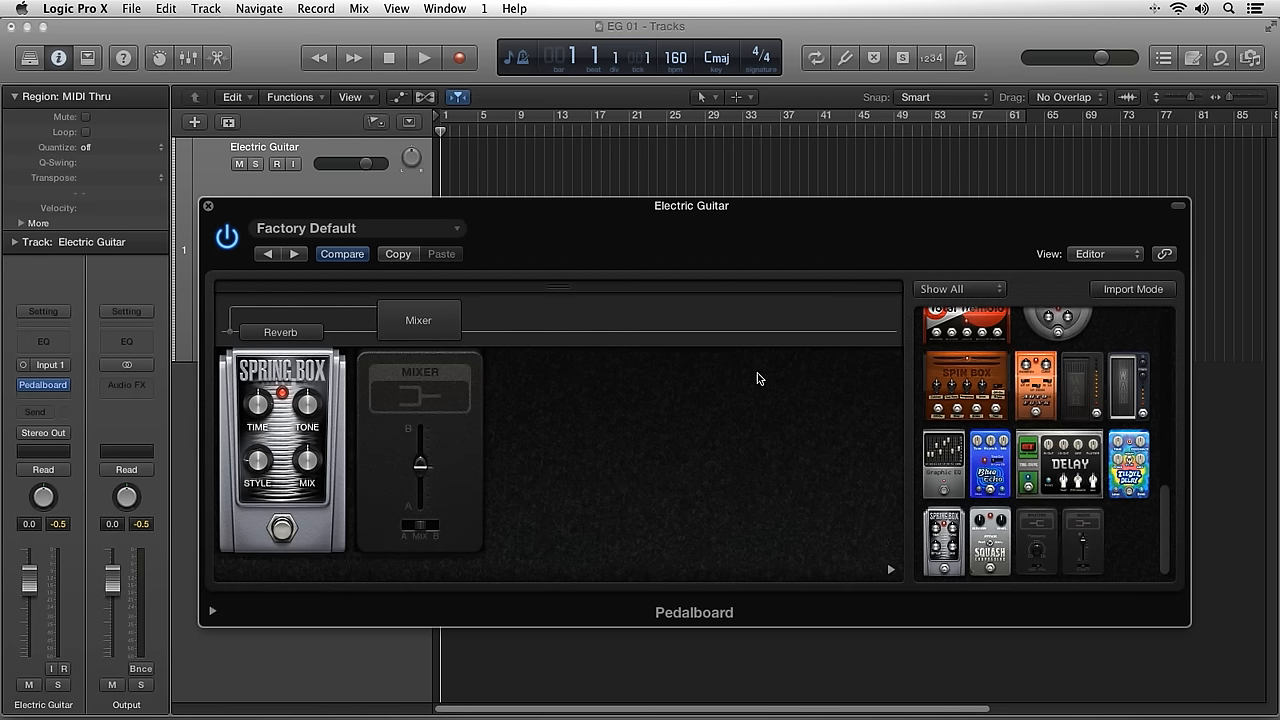
{"action": "mouse_move", "coordinate": [904, 456]}
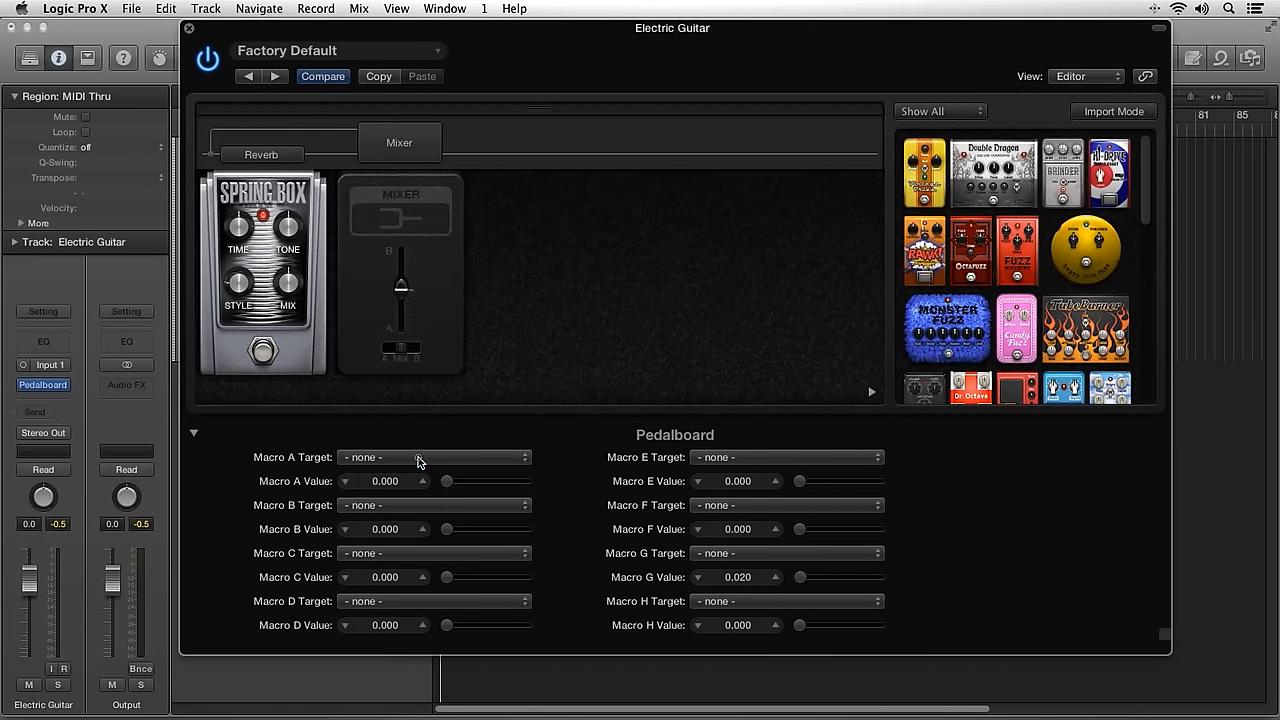
Step: Target Macro A to Slot 2 Spring Box Mix at about 0.232, then check pedal categories
{"action": "left_click", "coordinate": [434, 457]}
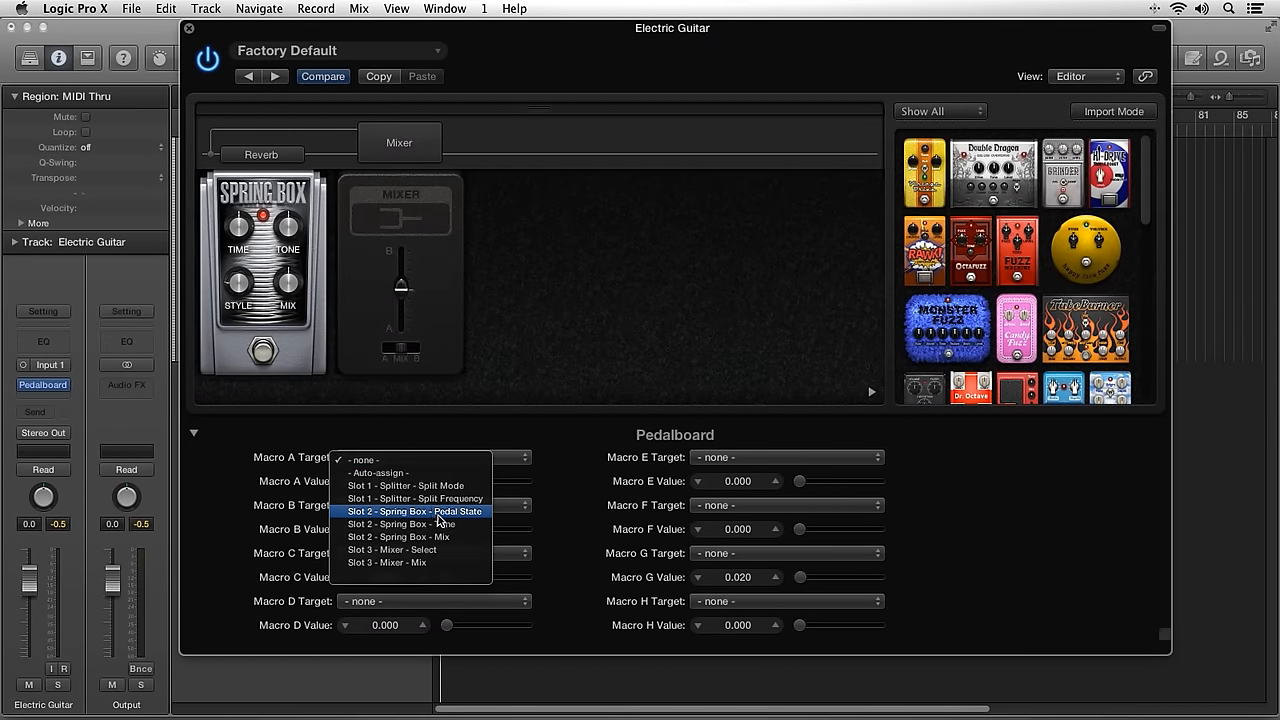
{"action": "mouse_move", "coordinate": [430, 537]}
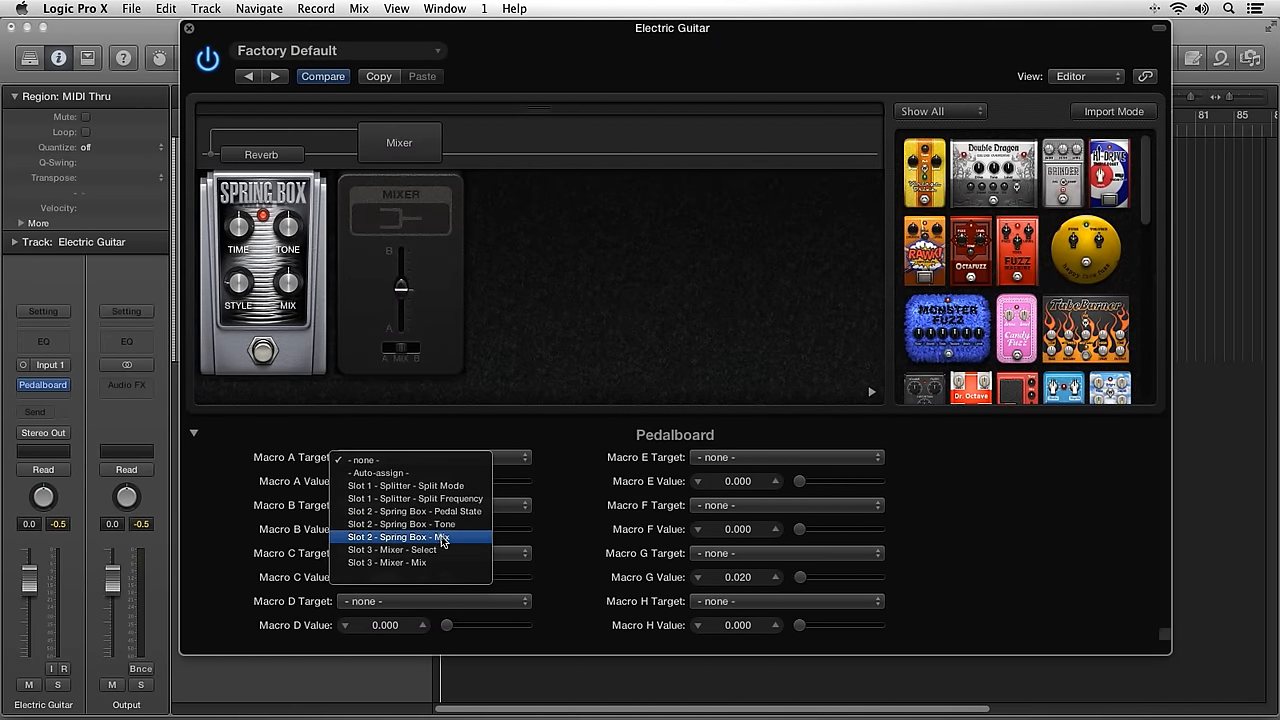
{"action": "left_click", "coordinate": [400, 537]}
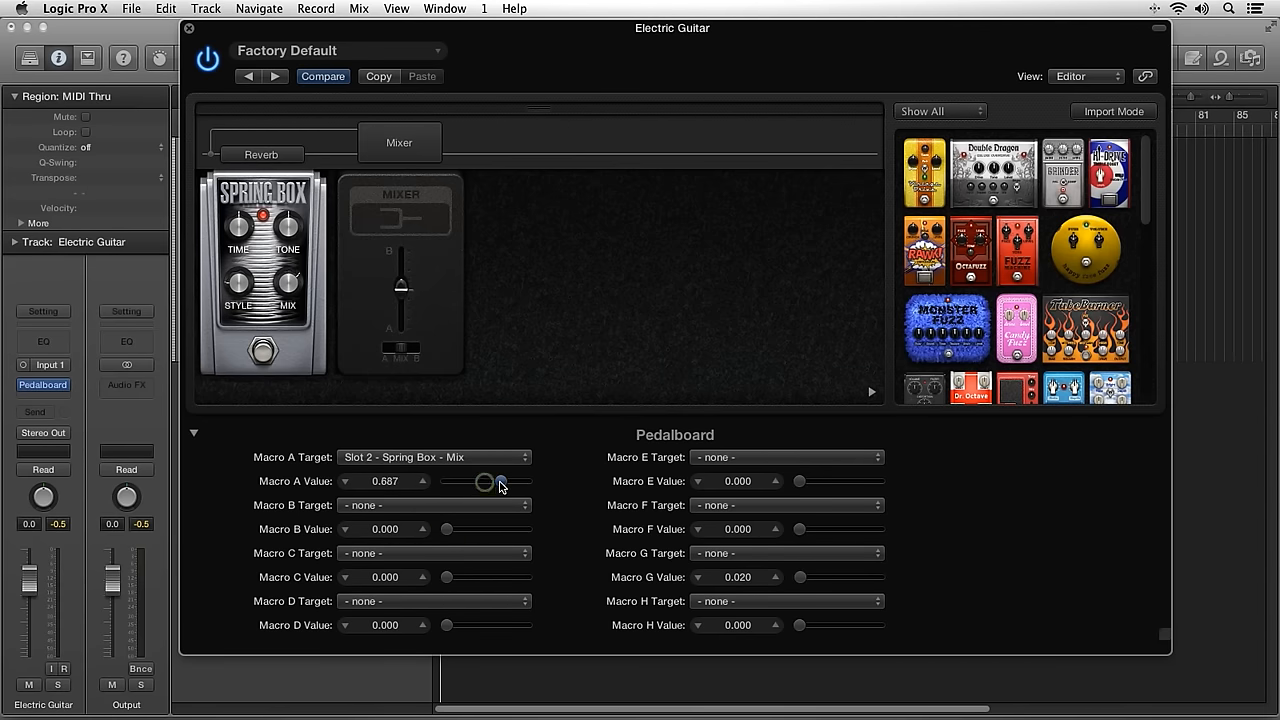
{"action": "left_click_drag", "start_coordinate": [488, 481], "coordinate": [463, 481]}
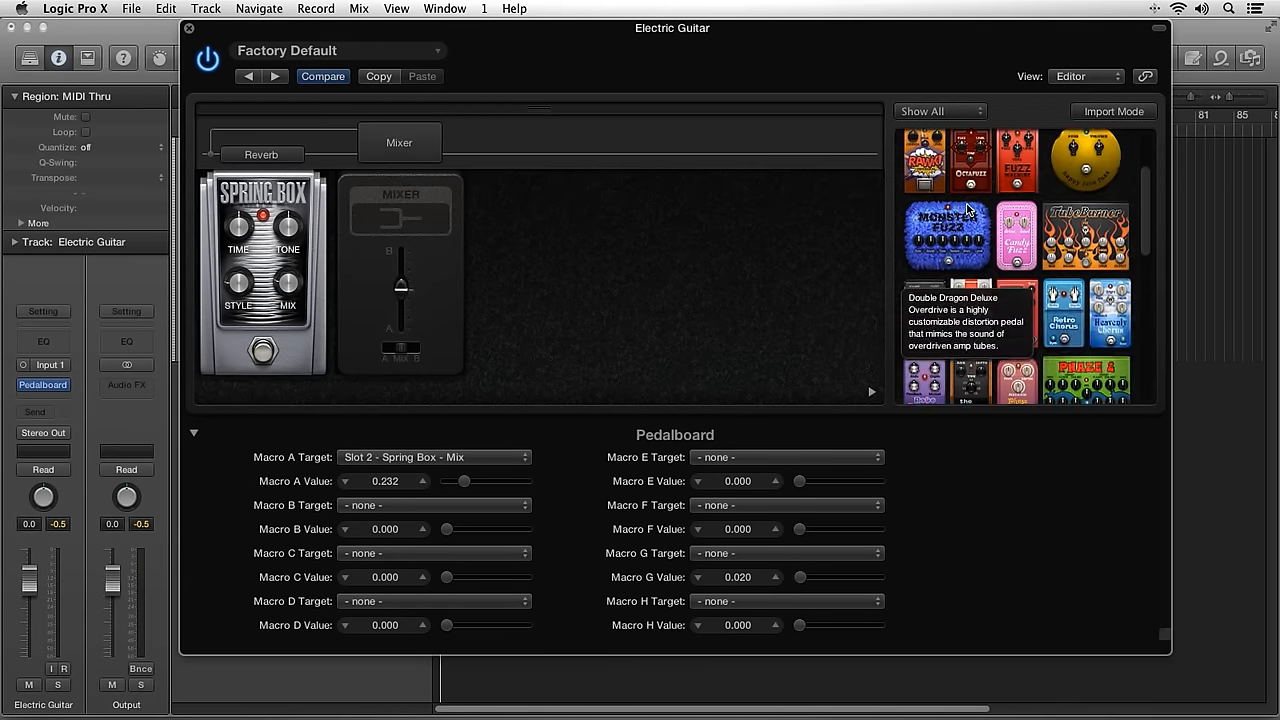
{"action": "left_click", "coordinate": [938, 111]}
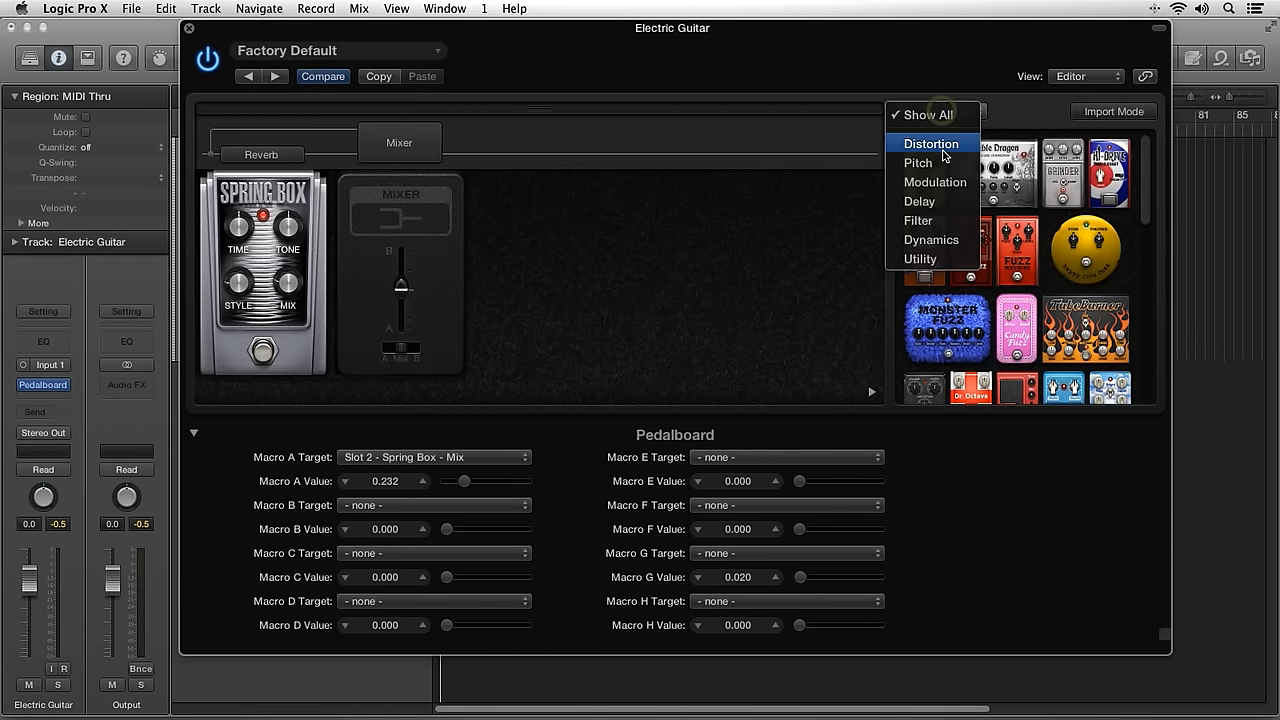
{"action": "left_click", "coordinate": [921, 111]}
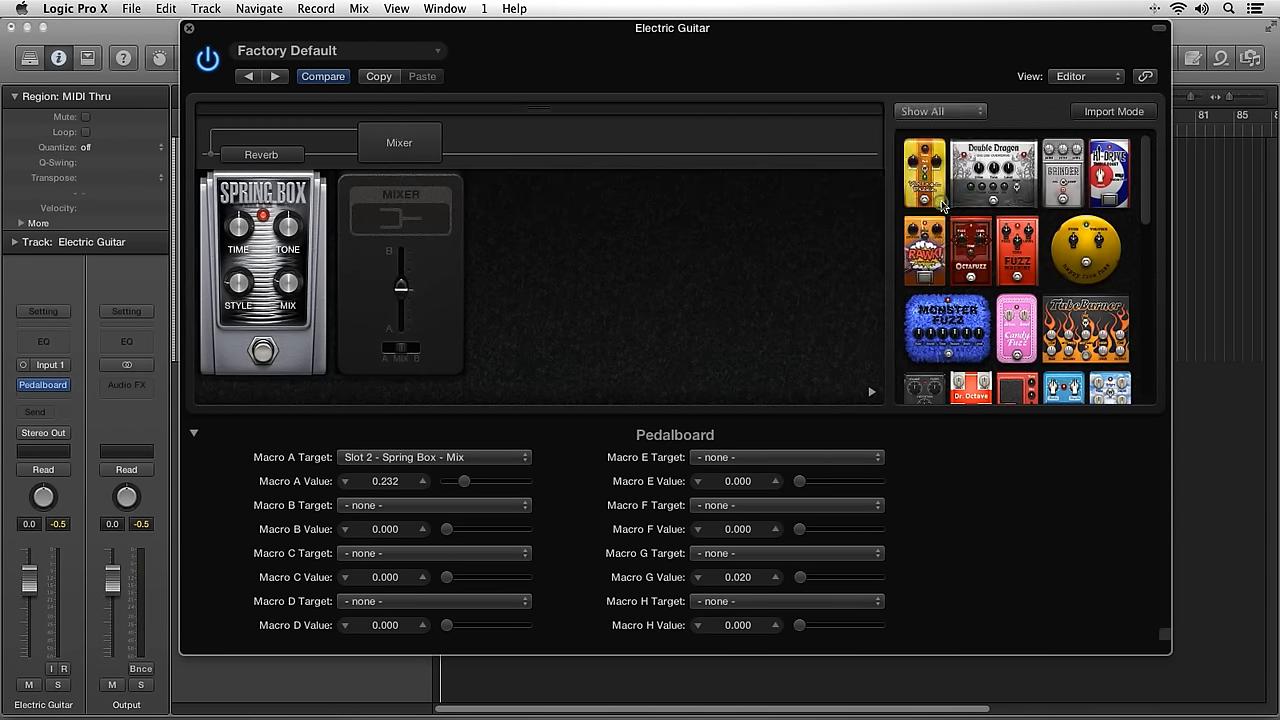
{"action": "left_click", "coordinate": [938, 111]}
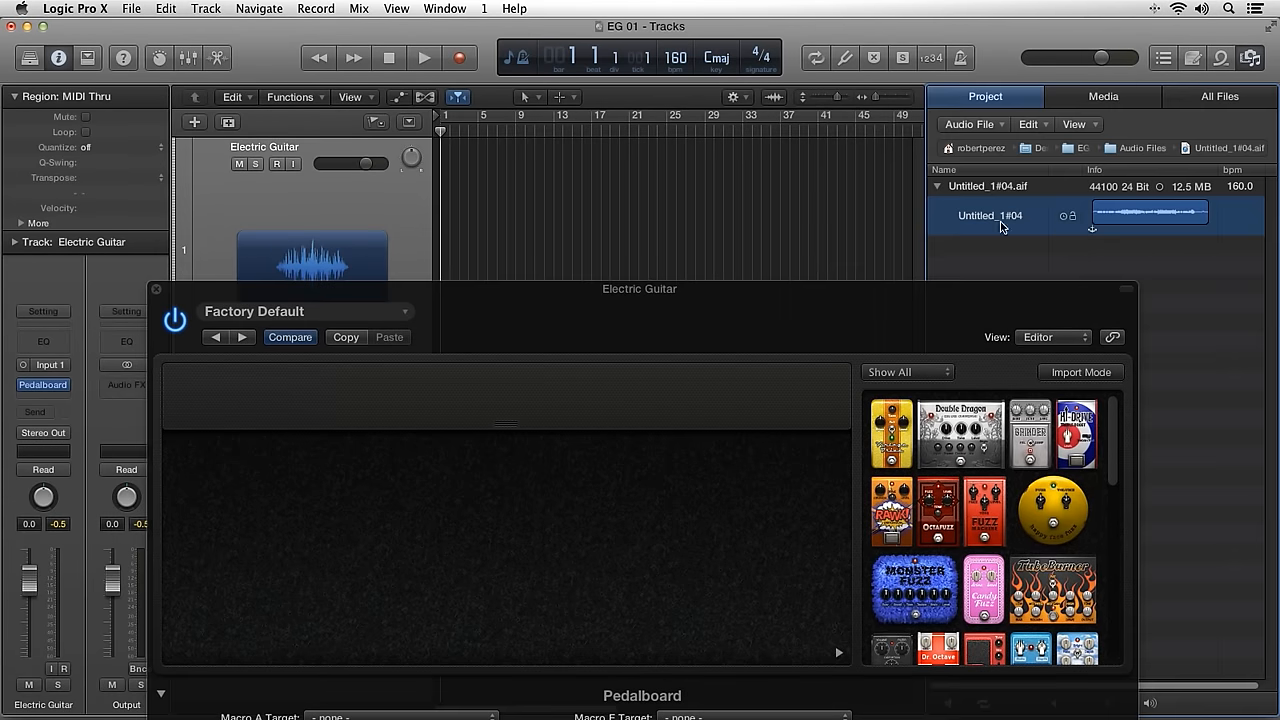
{"action": "mouse_move", "coordinate": [1128, 264]}
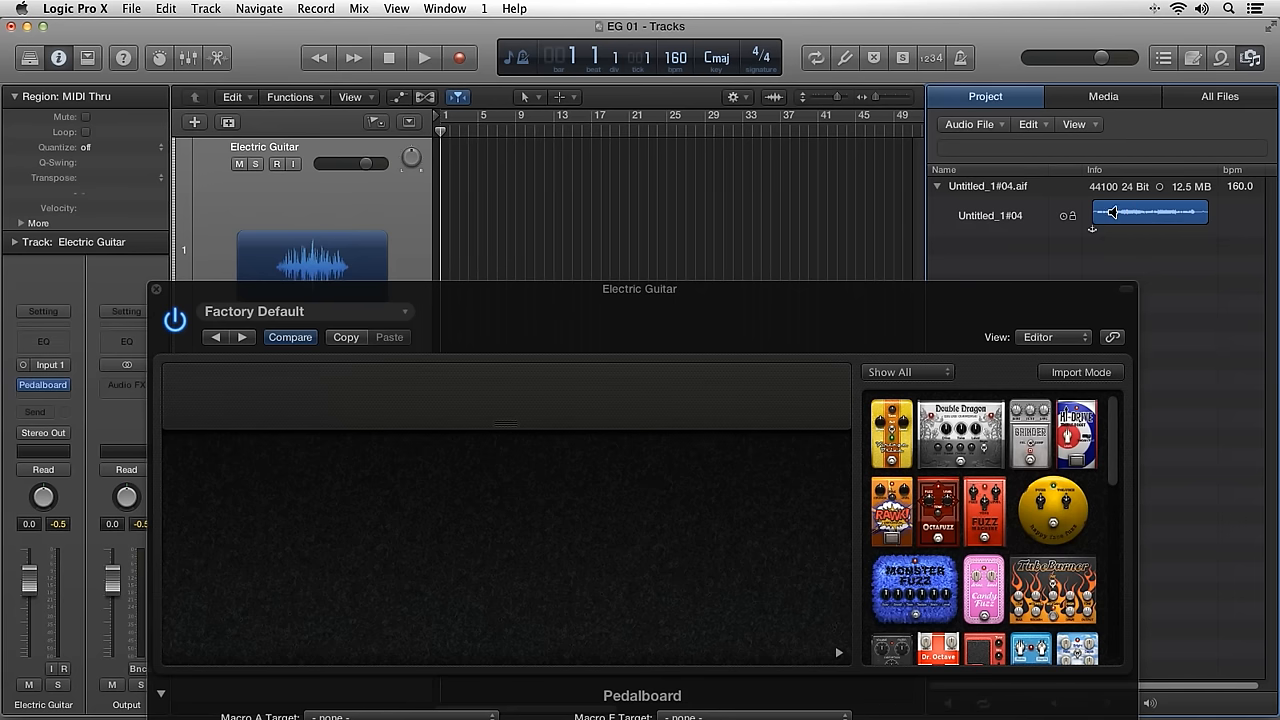
Step: Drag the Untitled_1#04 recording from the Project browser onto the Electric Guitar track
{"action": "left_click_drag", "start_coordinate": [1150, 212], "coordinate": [520, 205]}
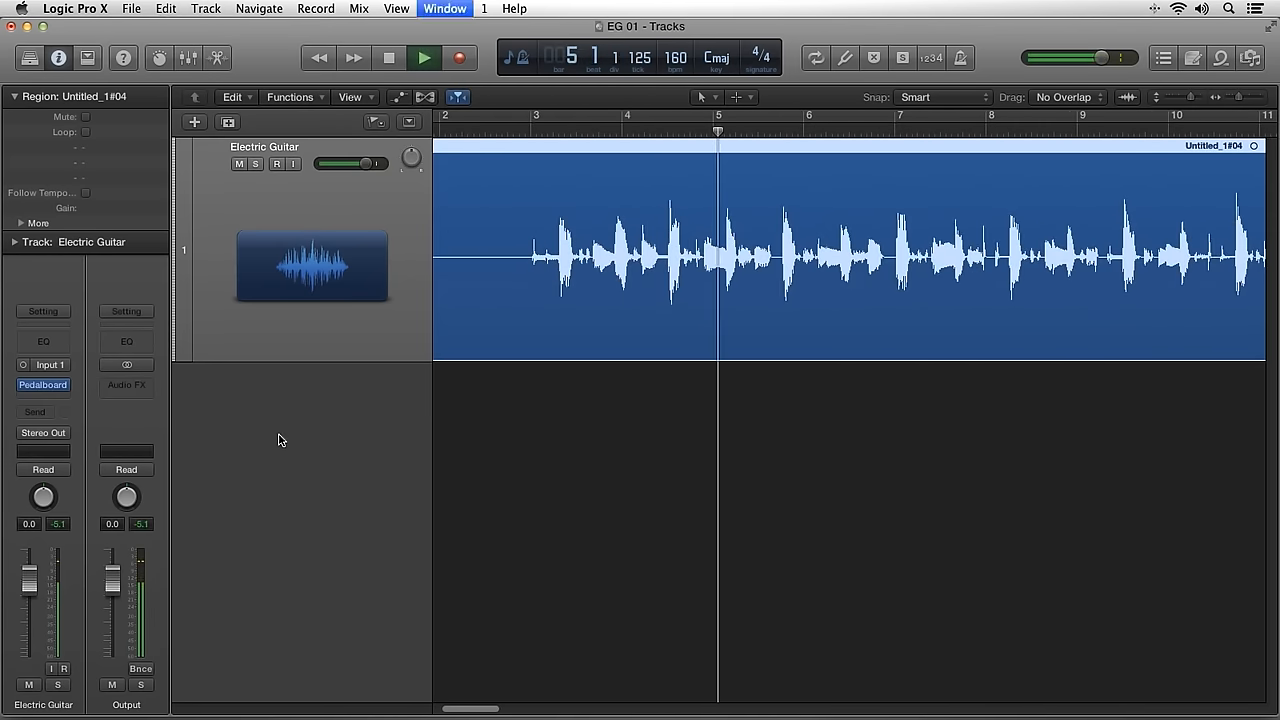
Step: Reopen the Pedalboard showing the Spring Box pedal while the recording plays
{"action": "left_click", "coordinate": [42, 385]}
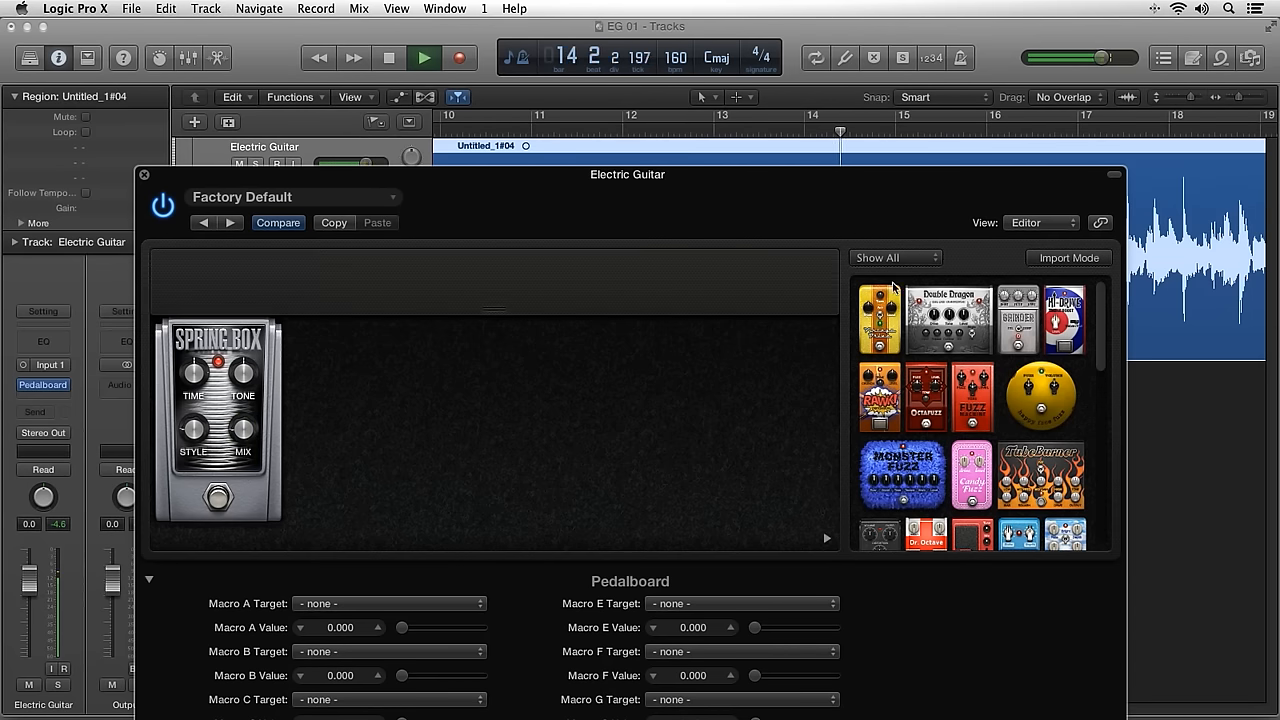
Step: Add Auto-Funk and RAWK! pedals, stop playback, and close the Pedalboard
{"action": "left_click", "coordinate": [890, 257]}
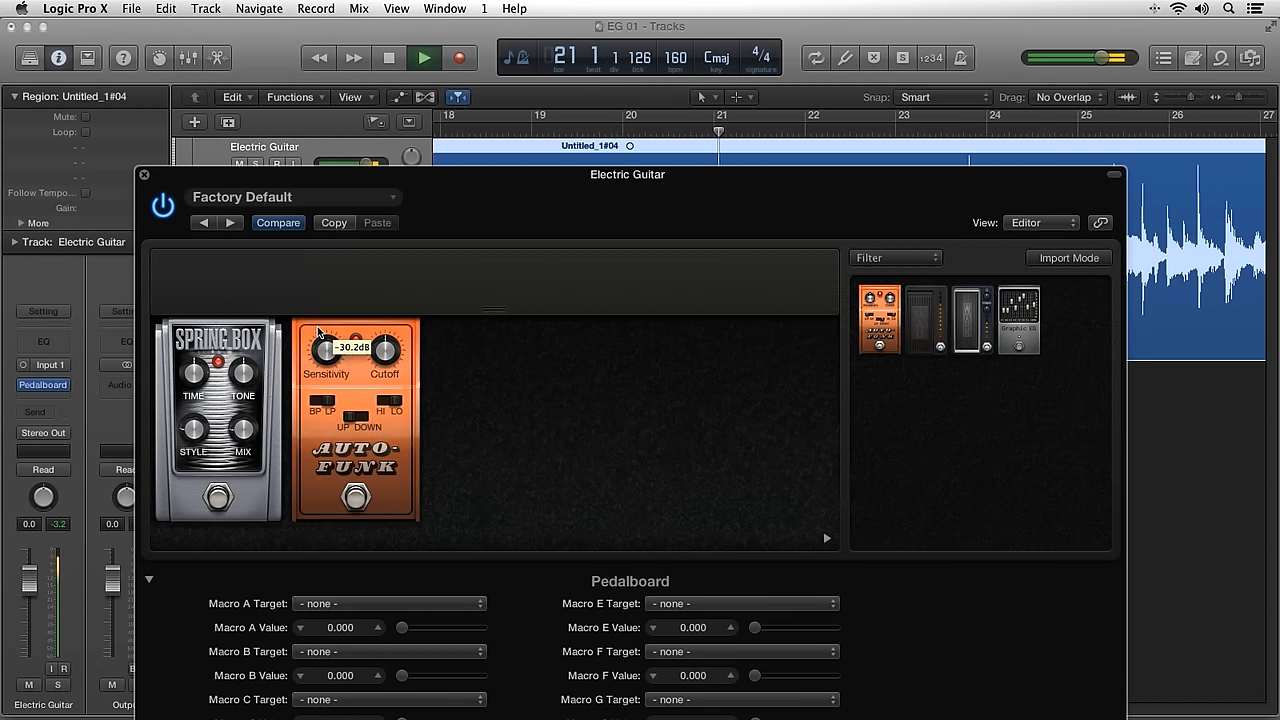
{"action": "left_click", "coordinate": [893, 257]}
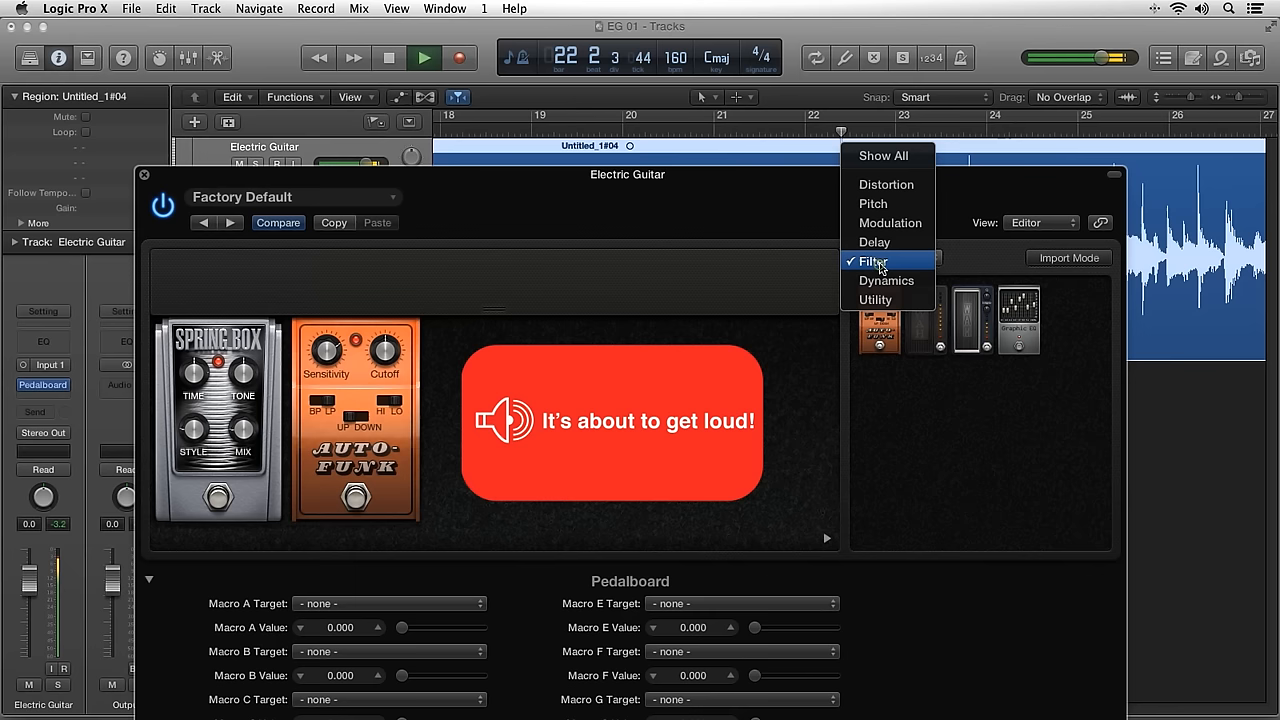
{"action": "left_click", "coordinate": [886, 184]}
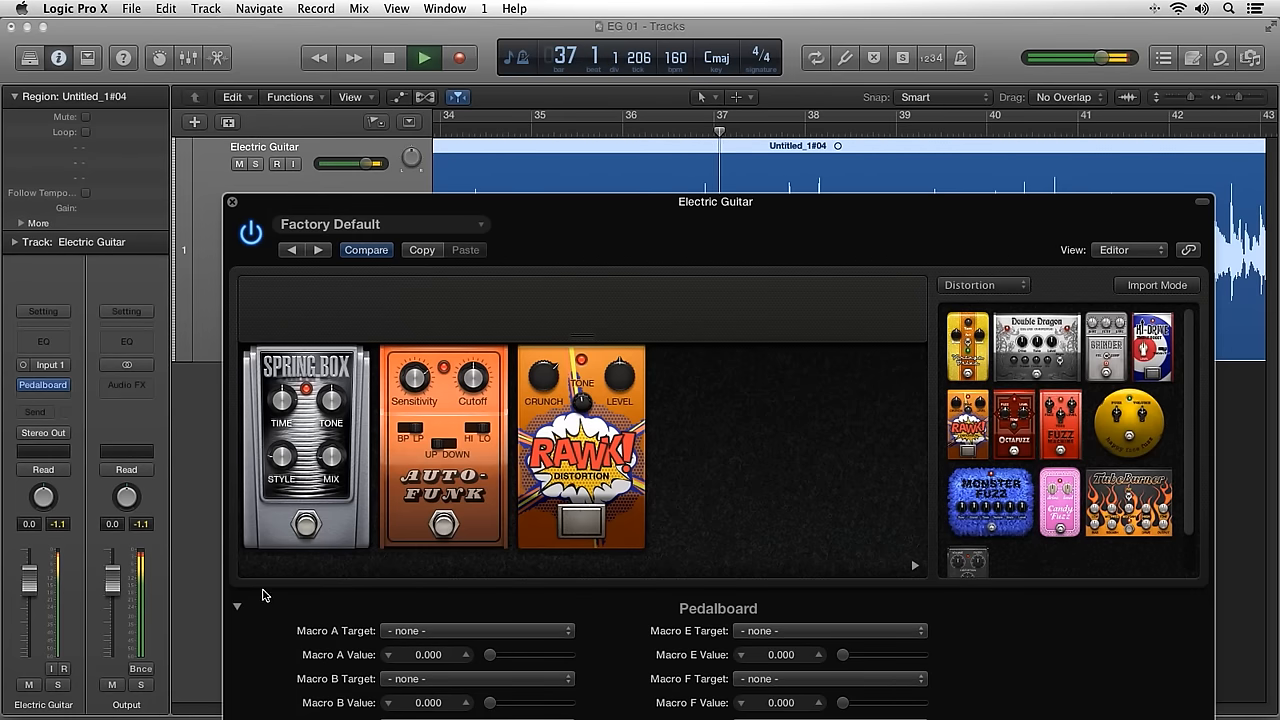
{"action": "left_click", "coordinate": [238, 607]}
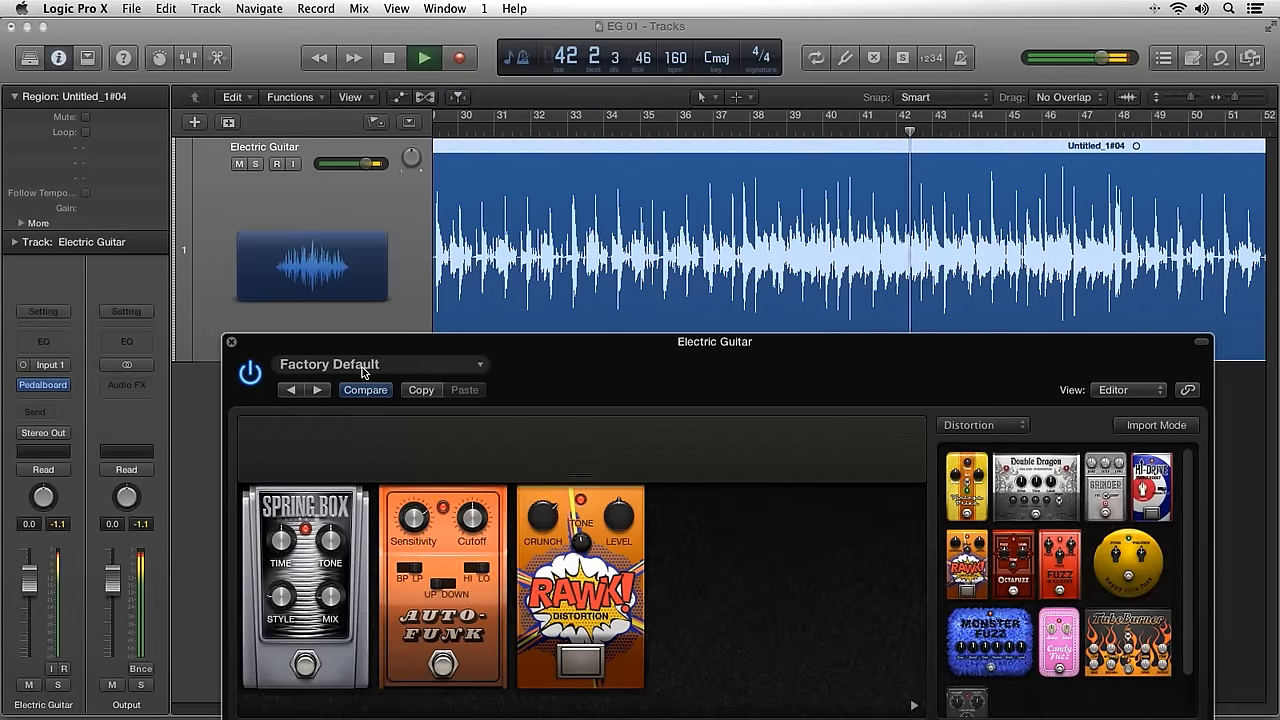
{"action": "left_click", "coordinate": [388, 57]}
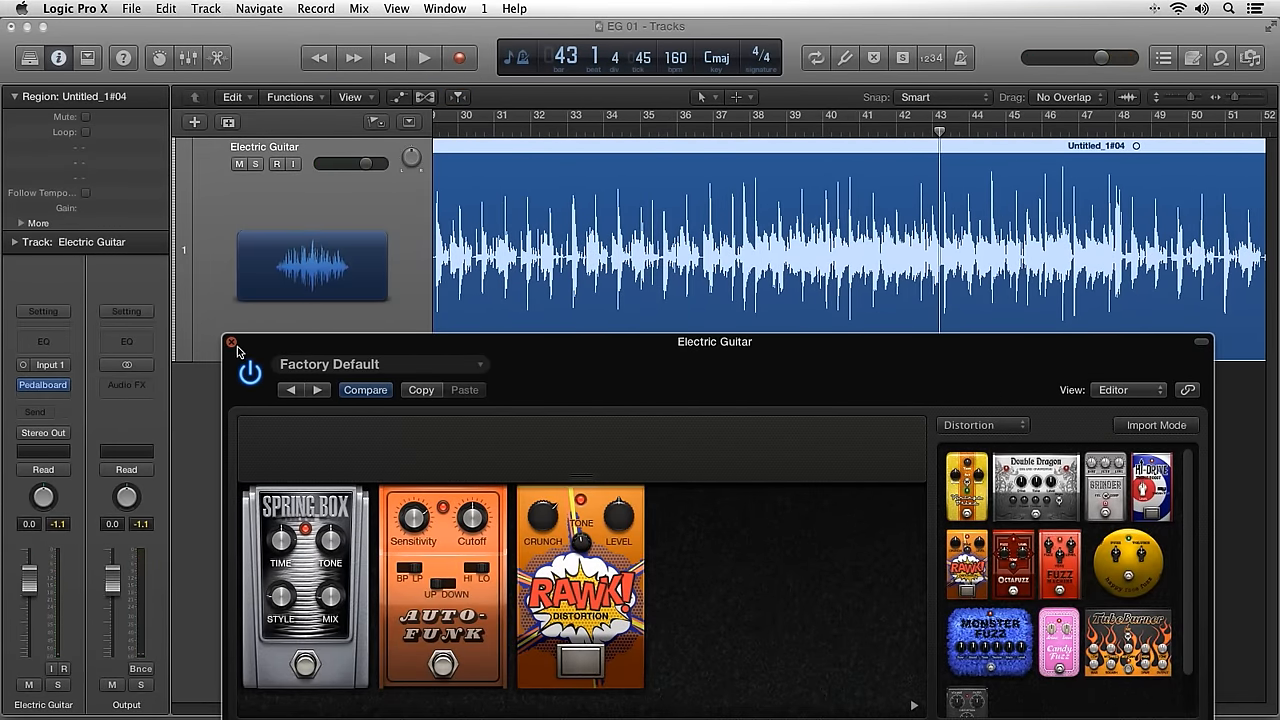
{"action": "left_click", "coordinate": [233, 343]}
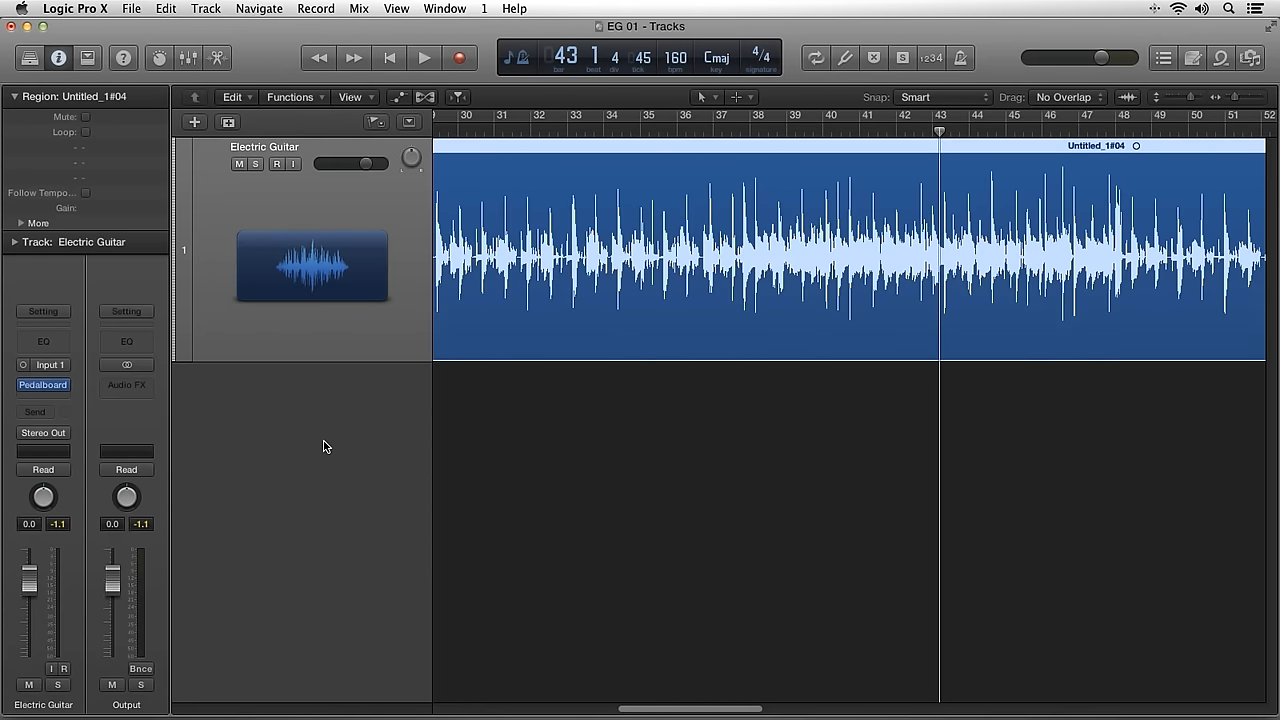
Step: Replace the Pedalboard with a mono Amp Designer and move its window higher
{"action": "left_click", "coordinate": [43, 385]}
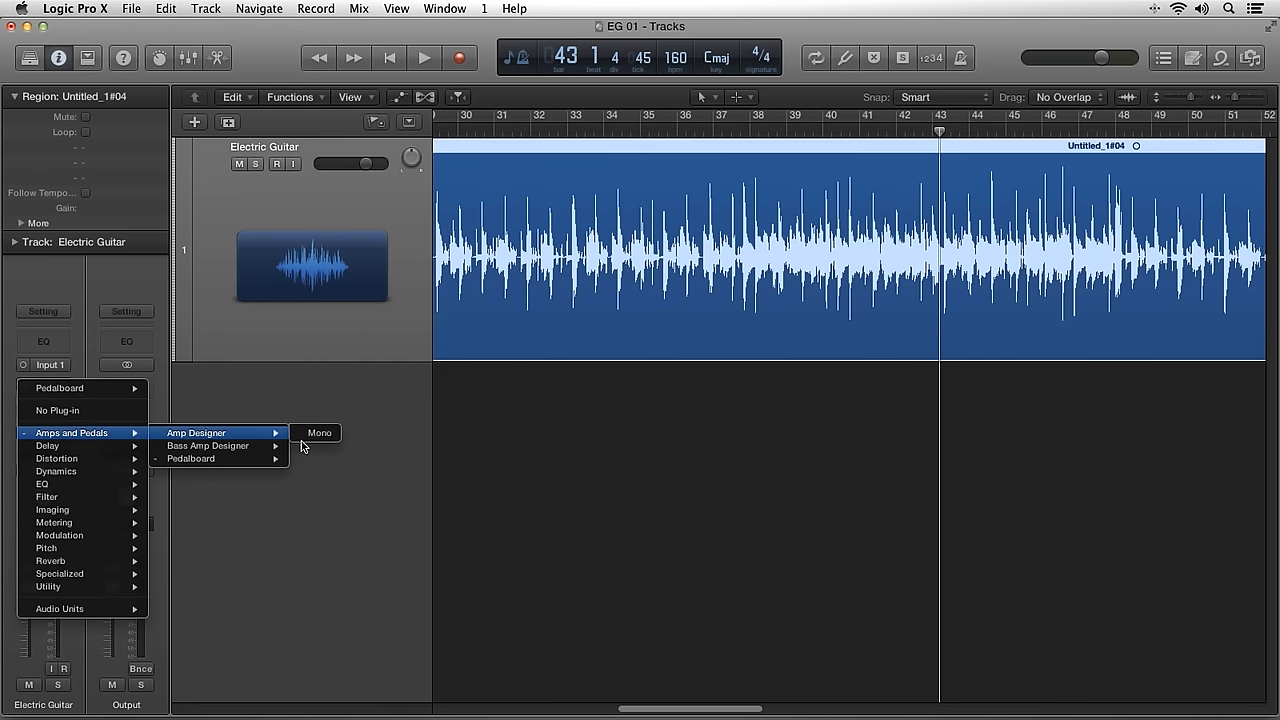
{"action": "left_click", "coordinate": [319, 432]}
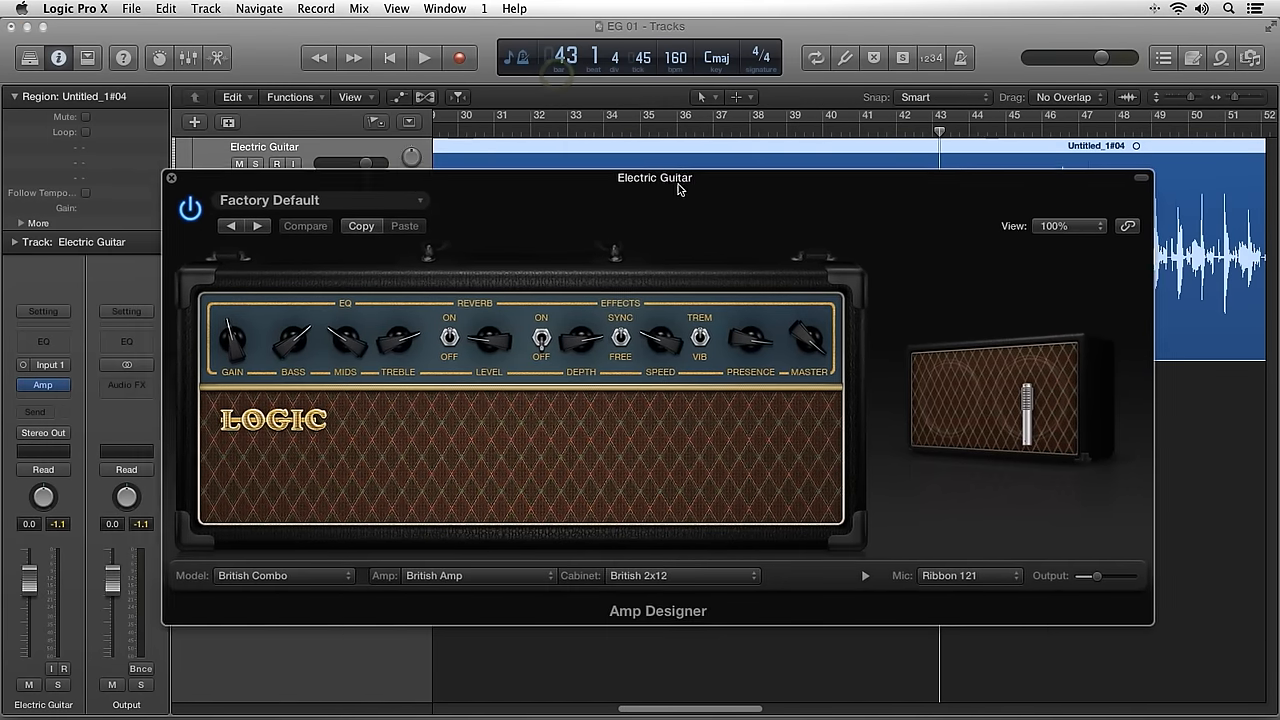
{"action": "left_click_drag", "start_coordinate": [655, 178], "coordinate": [697, 221]}
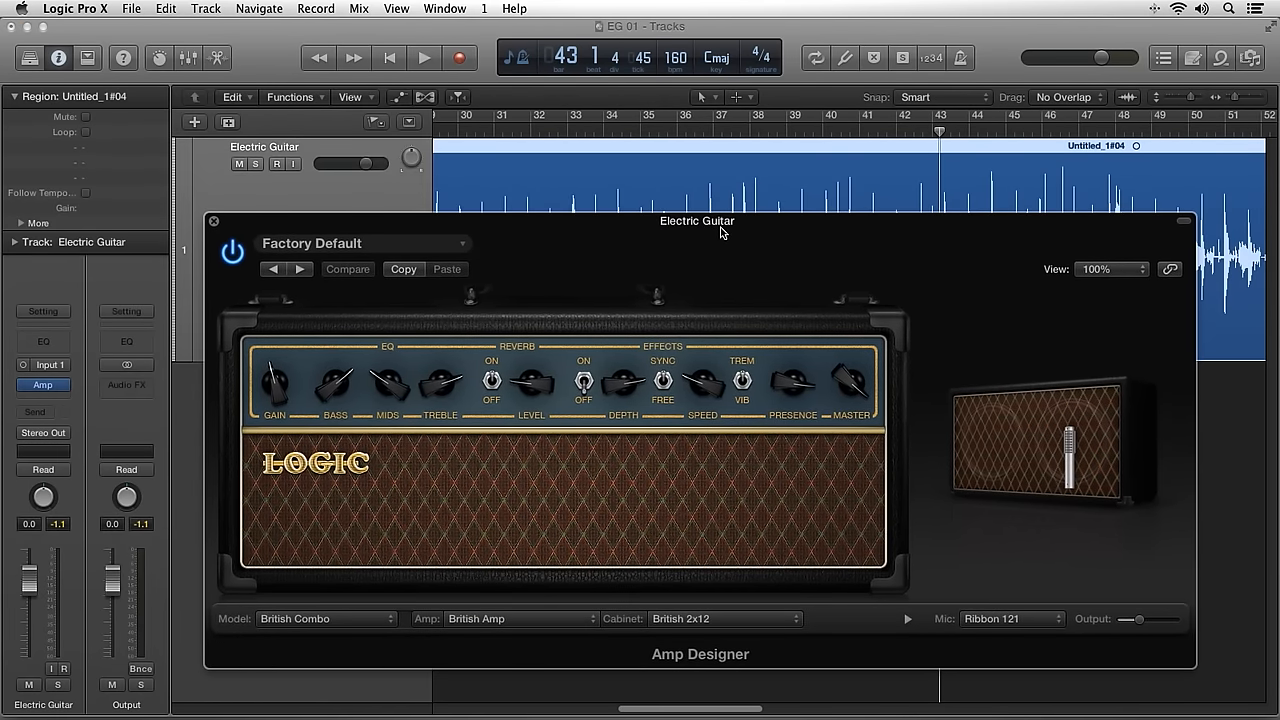
{"action": "mouse_move", "coordinate": [380, 515]}
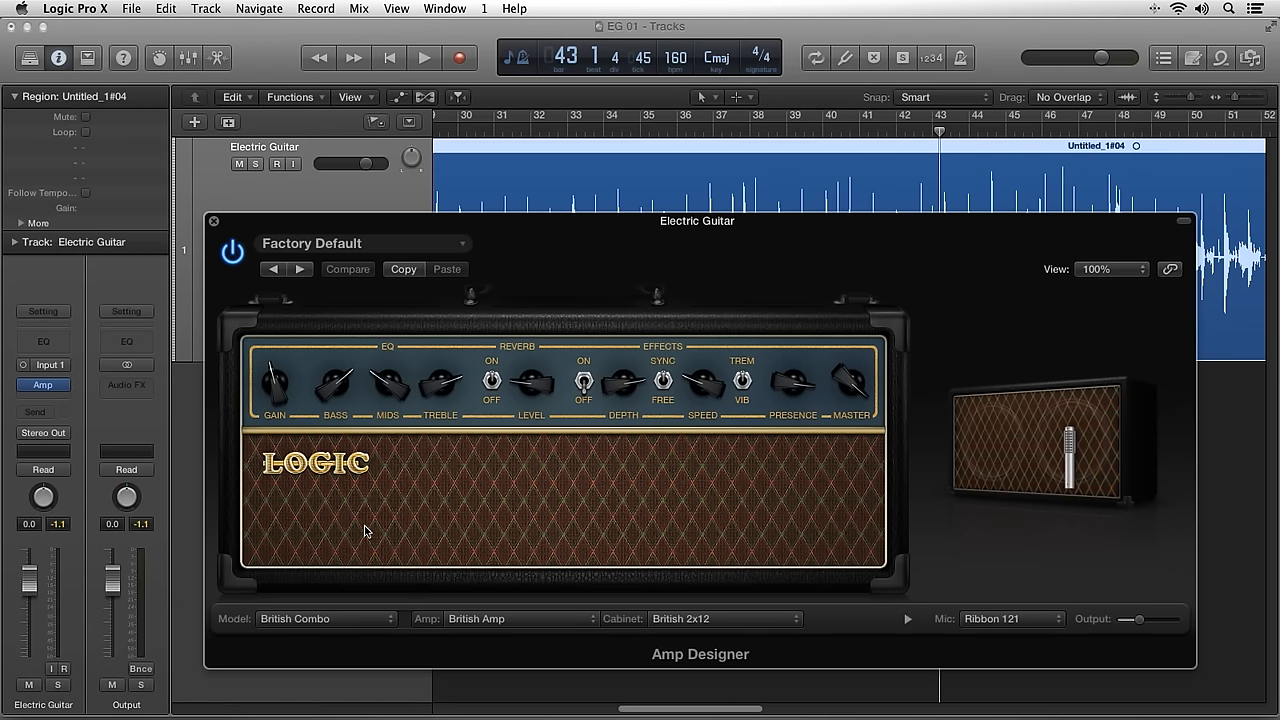
{"action": "mouse_move", "coordinate": [500, 497]}
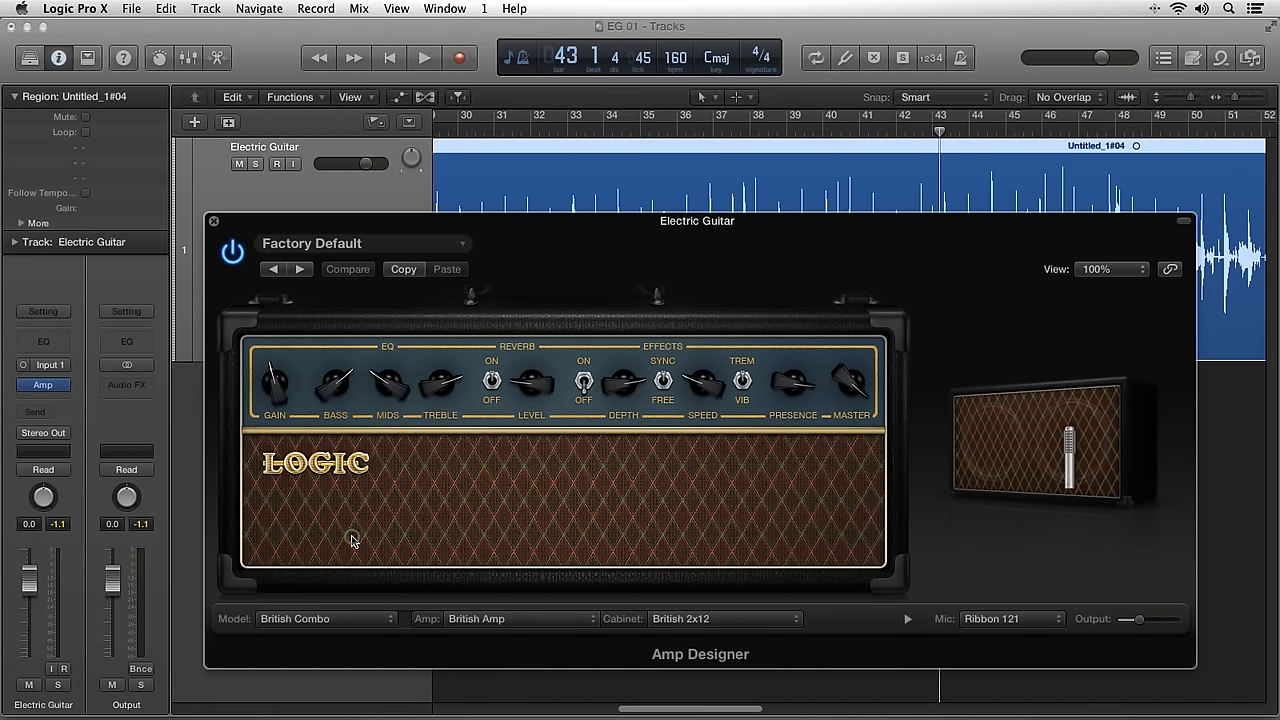
{"action": "mouse_move", "coordinate": [280, 390]}
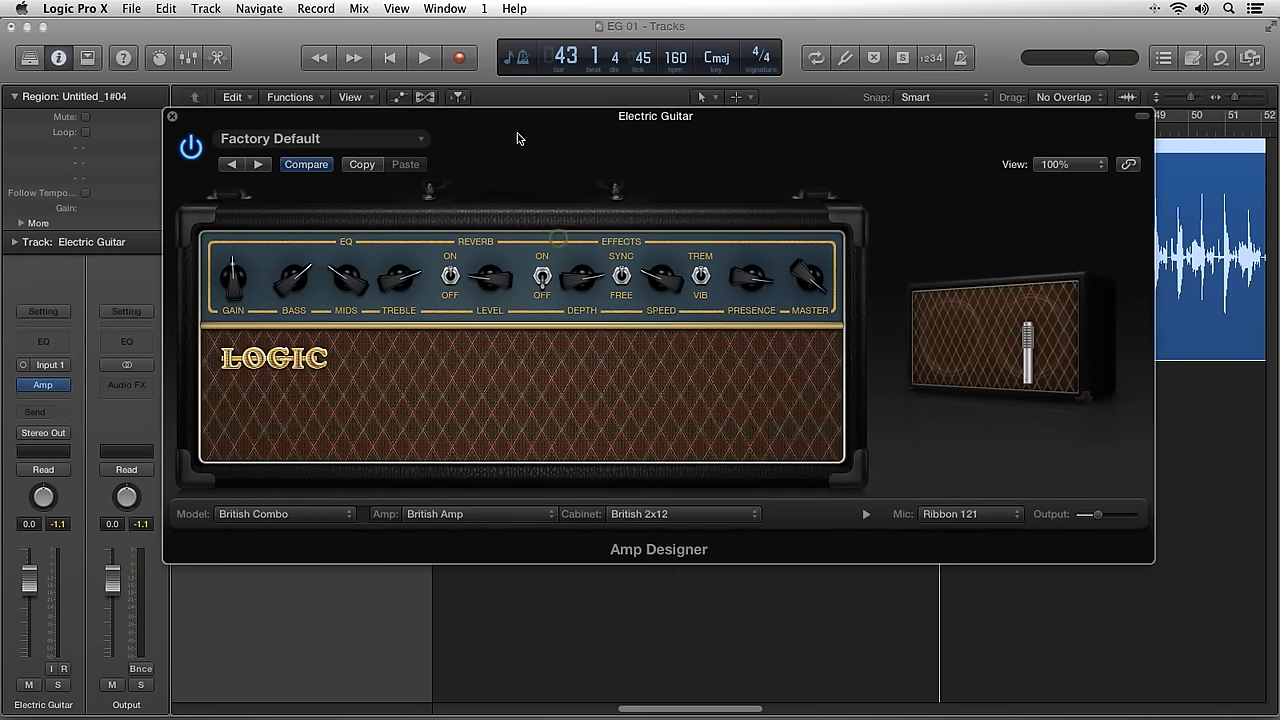
Step: Choose the Modern American Stack model, keeping the Modern American 4x12 cabinet
{"action": "left_click", "coordinate": [284, 513]}
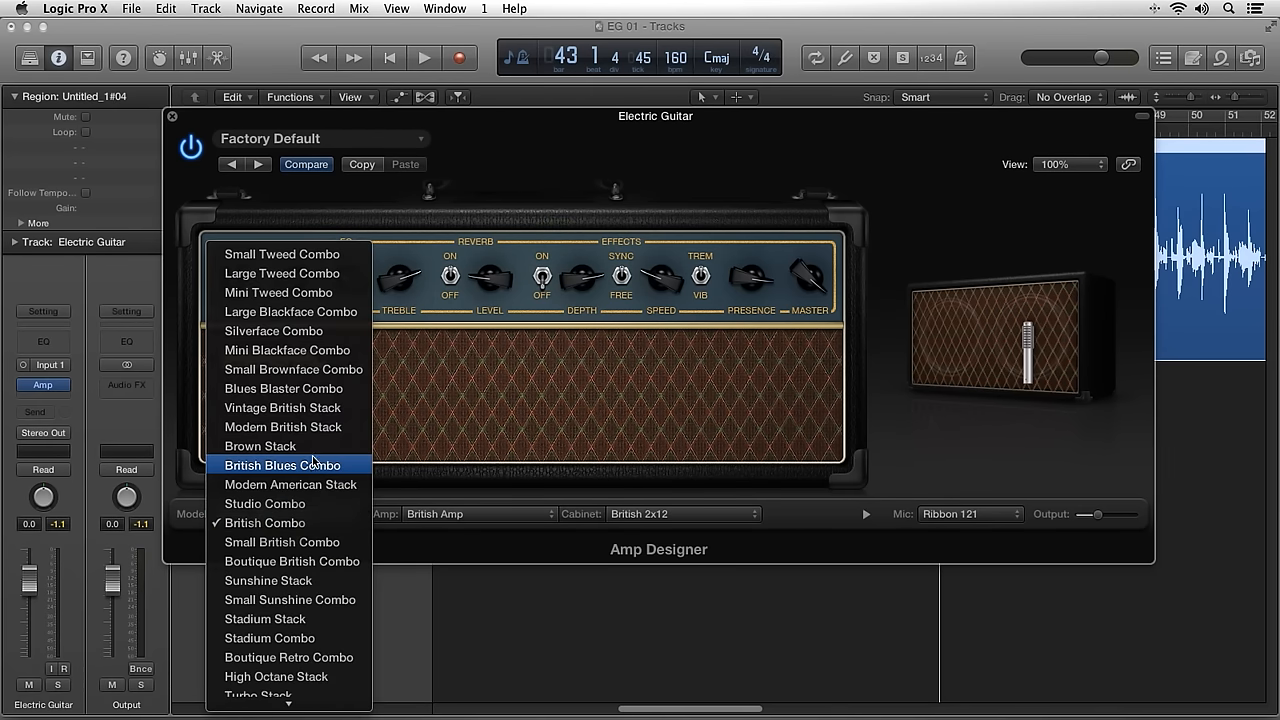
{"action": "left_click", "coordinate": [289, 485]}
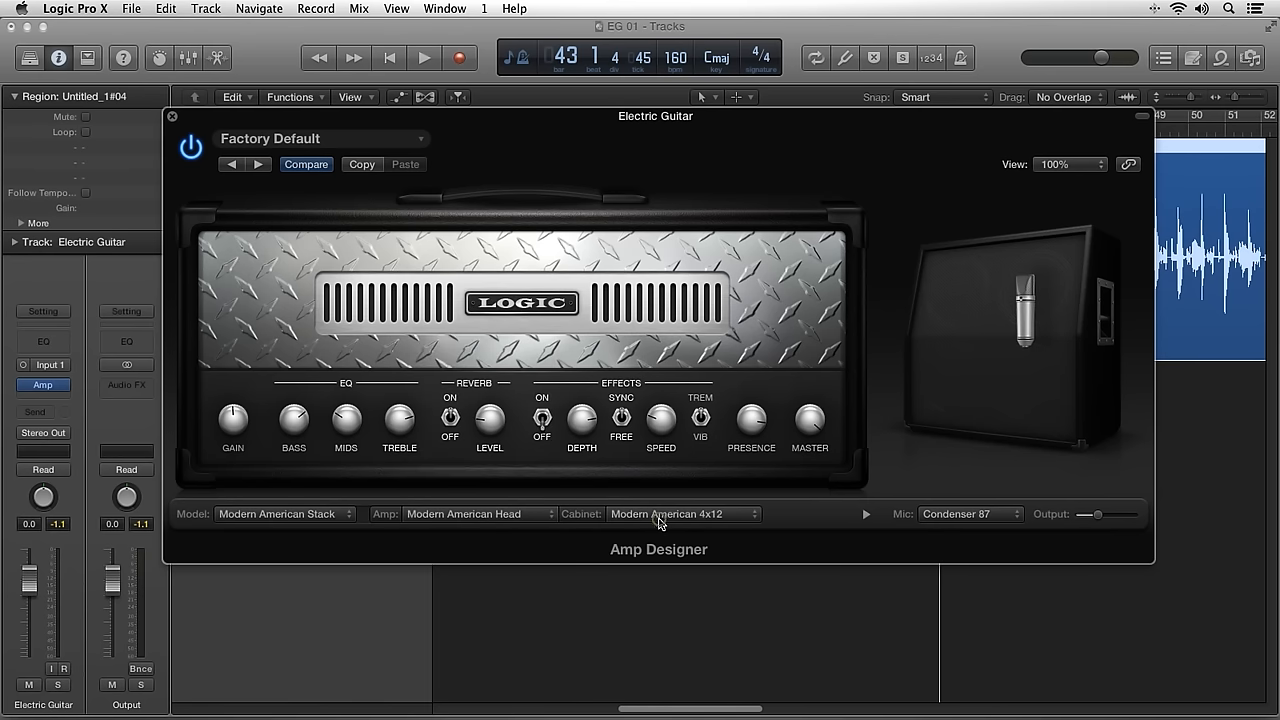
{"action": "left_click", "coordinate": [684, 513]}
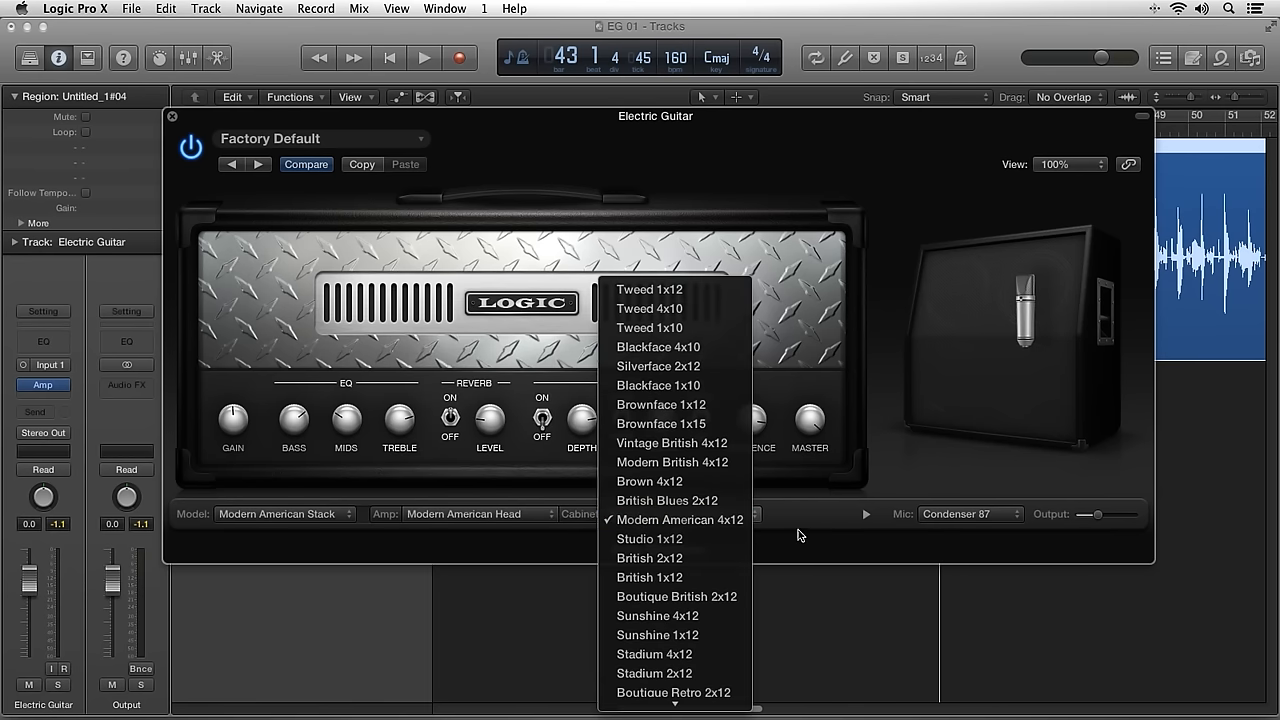
{"action": "left_click", "coordinate": [679, 519]}
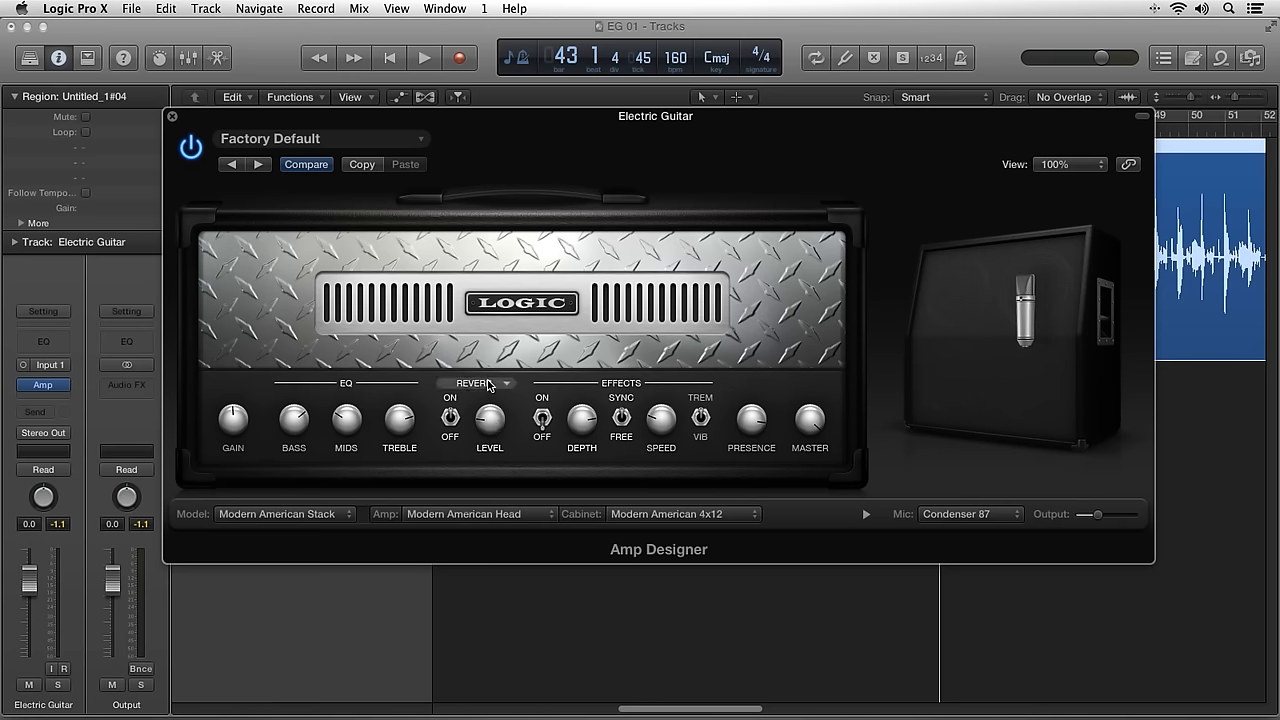
{"action": "left_click", "coordinate": [475, 383]}
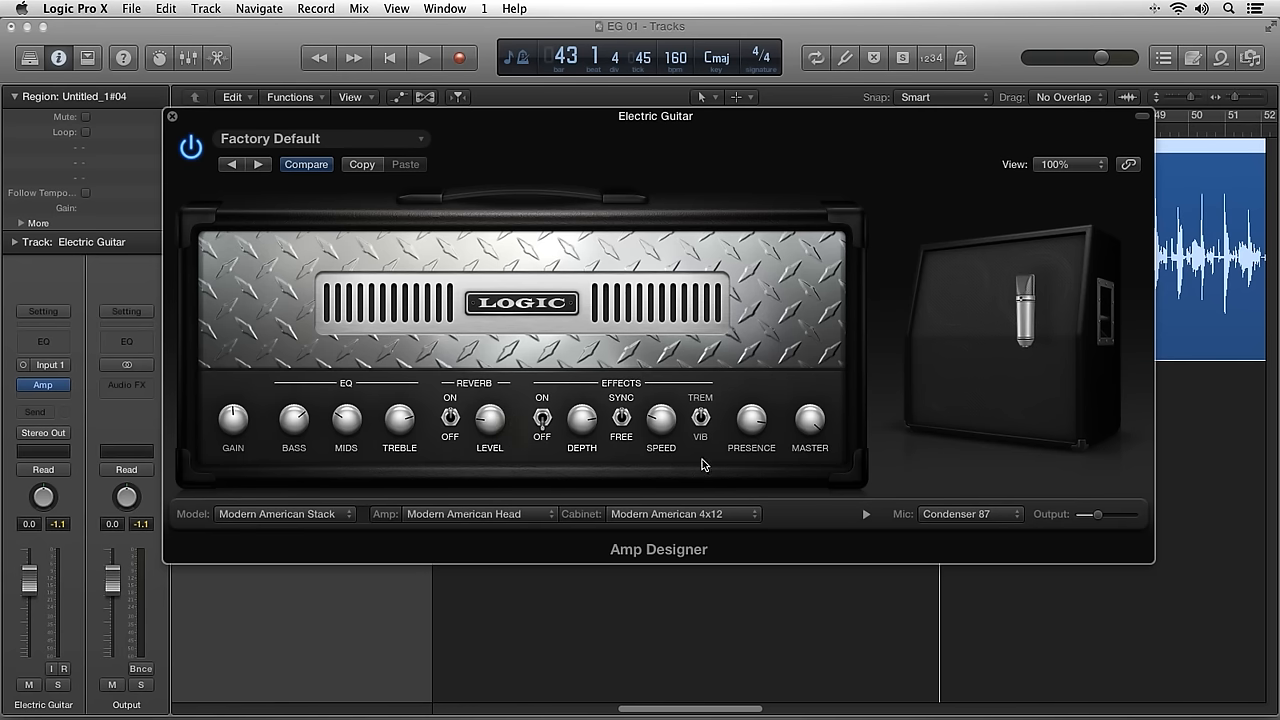
{"action": "mouse_move", "coordinate": [990, 528]}
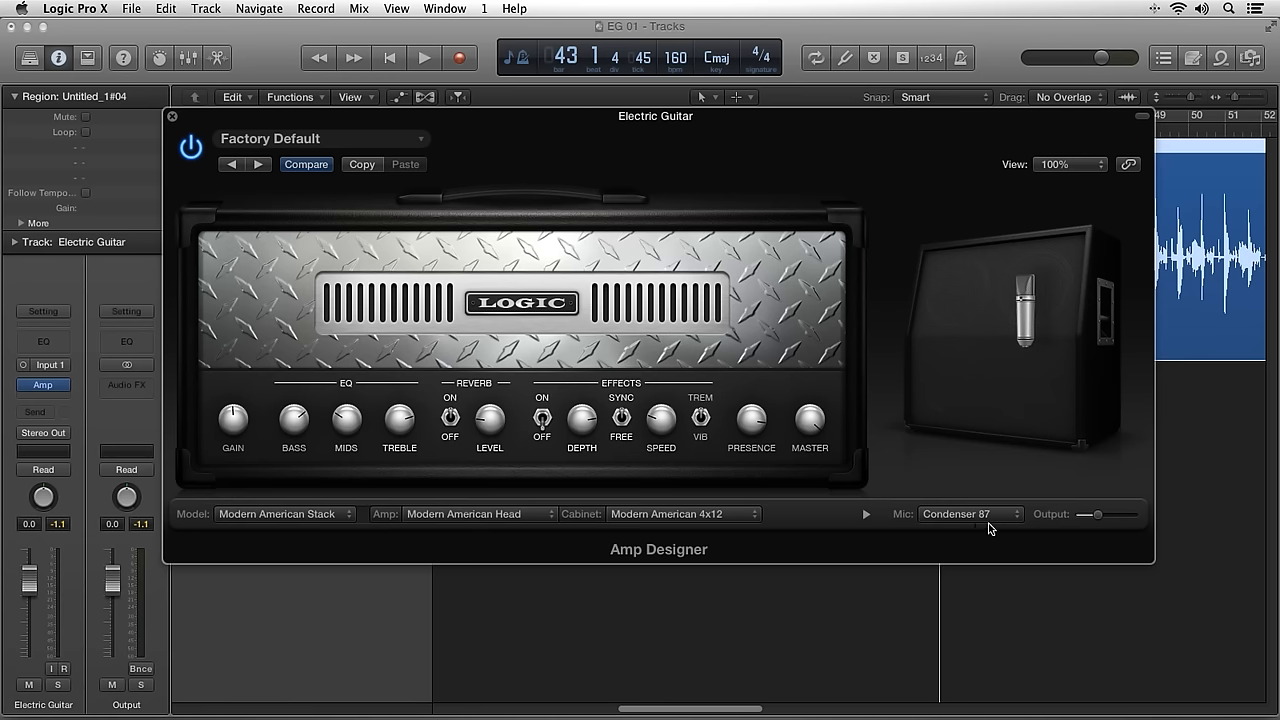
Step: Check the mic list without changing Condenser 87, then play the guitar recording
{"action": "left_click", "coordinate": [965, 513]}
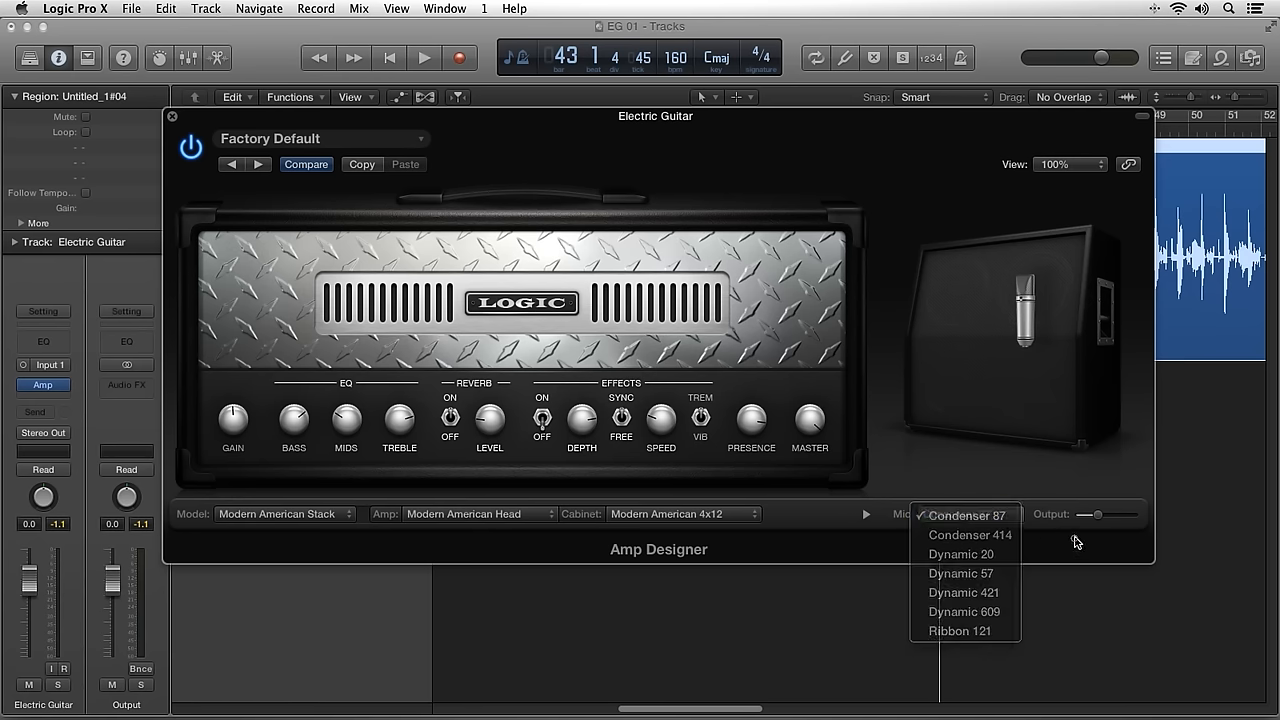
{"action": "left_click", "coordinate": [964, 515]}
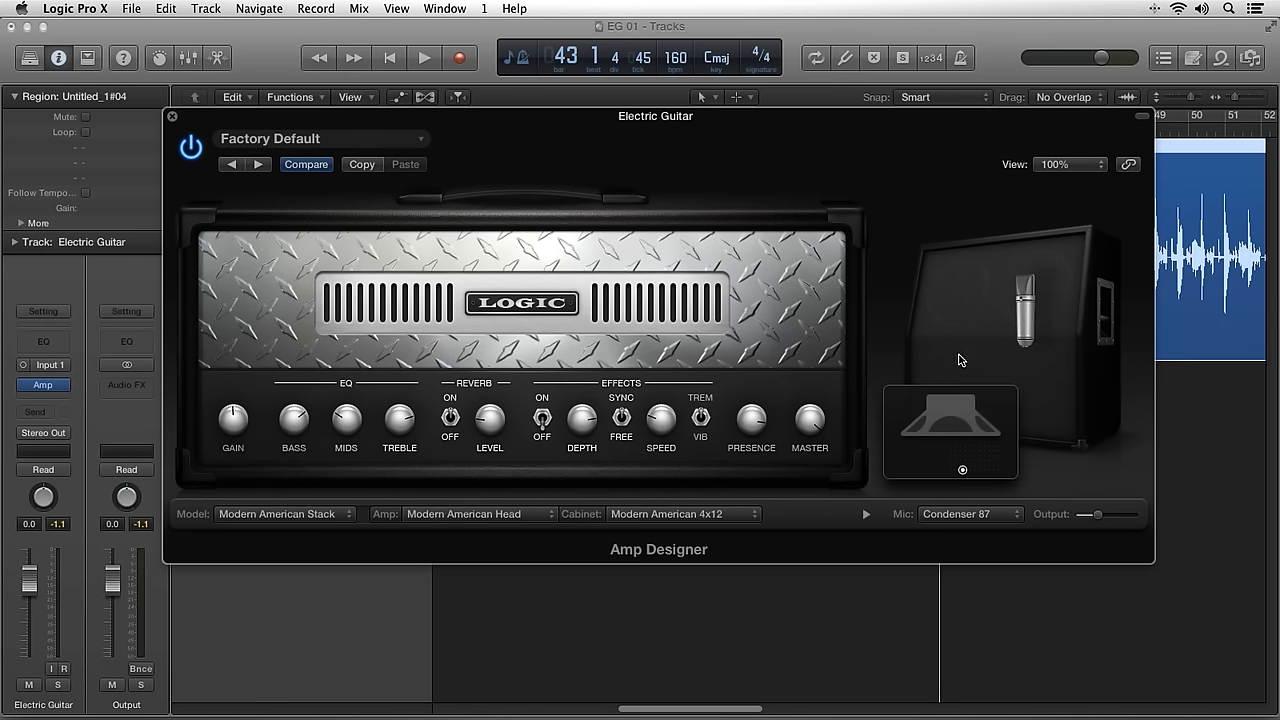
{"action": "mouse_move", "coordinate": [963, 472]}
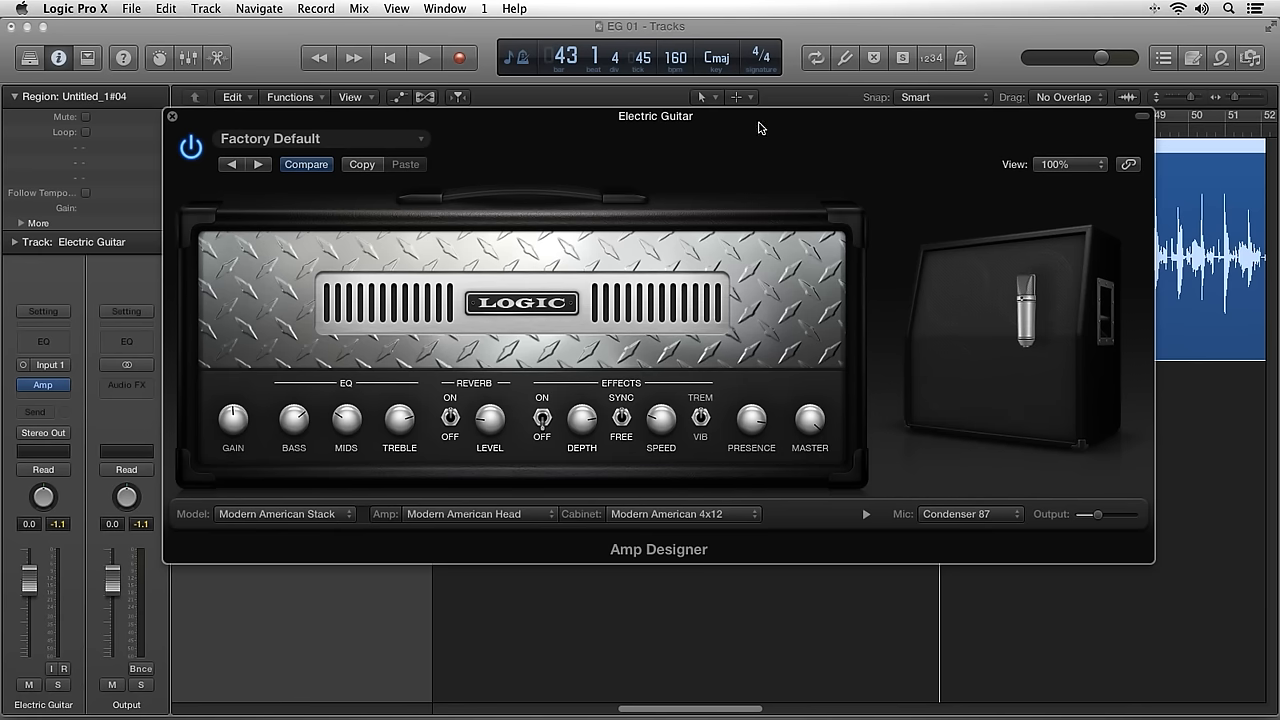
{"action": "left_click", "coordinate": [424, 57]}
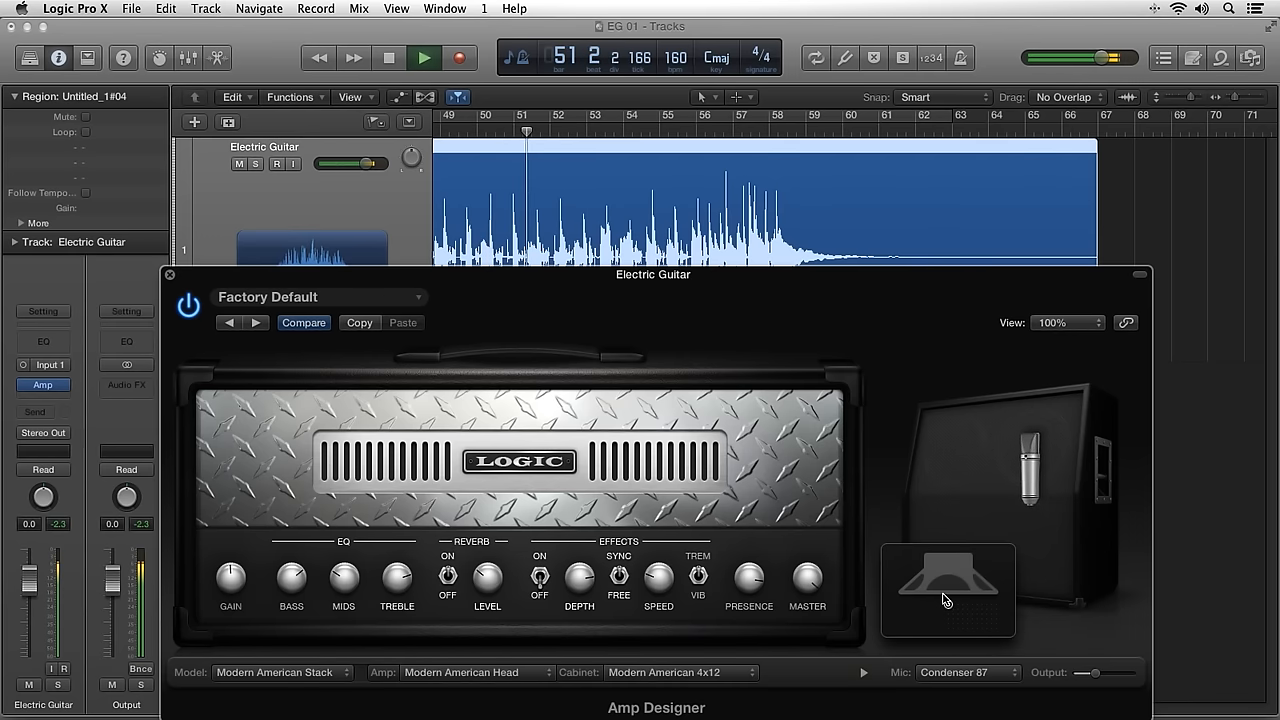
Step: Set Amp Designer's microphone to Dynamic 57 and close the plug-in window
{"action": "left_click", "coordinate": [965, 672]}
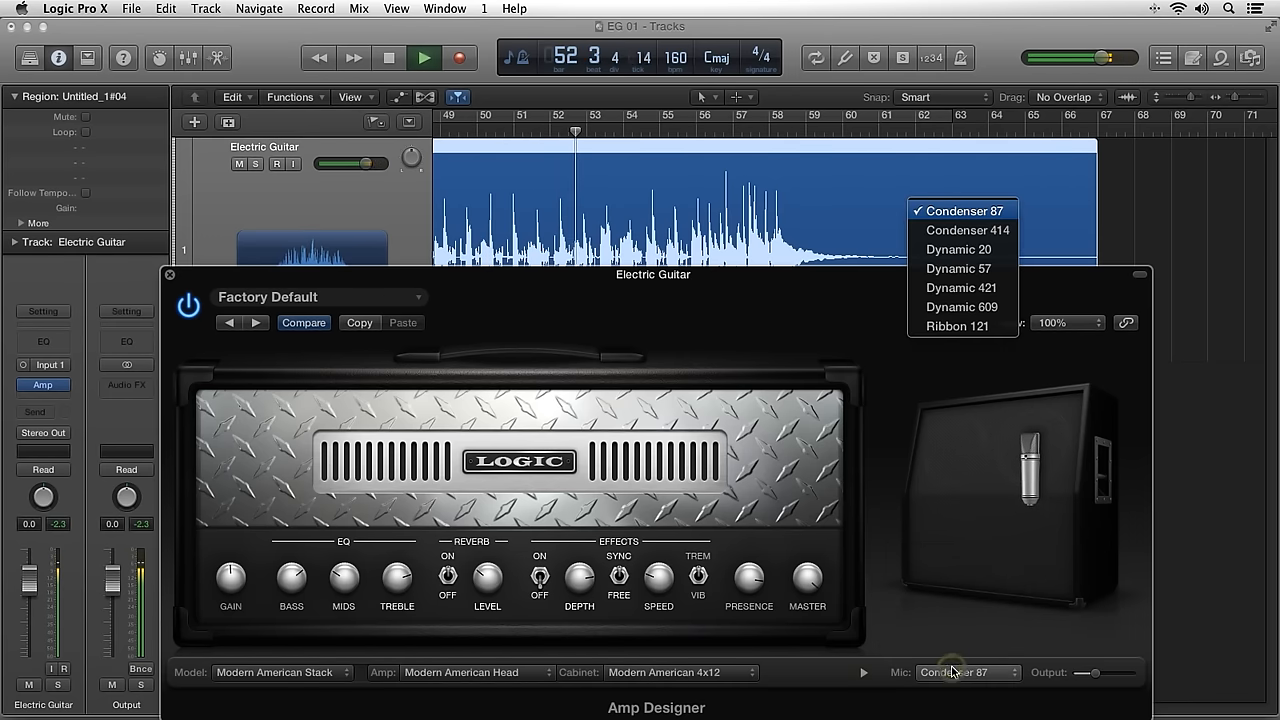
{"action": "mouse_move", "coordinate": [957, 268]}
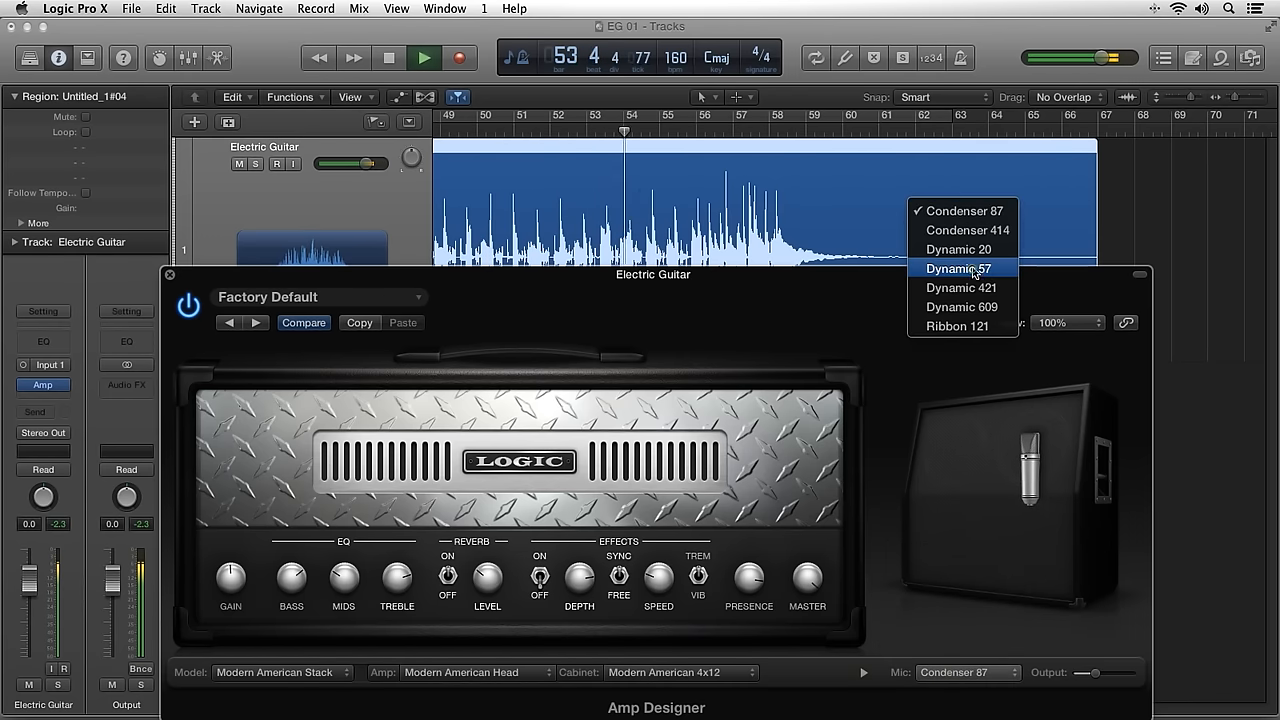
{"action": "left_click", "coordinate": [959, 268]}
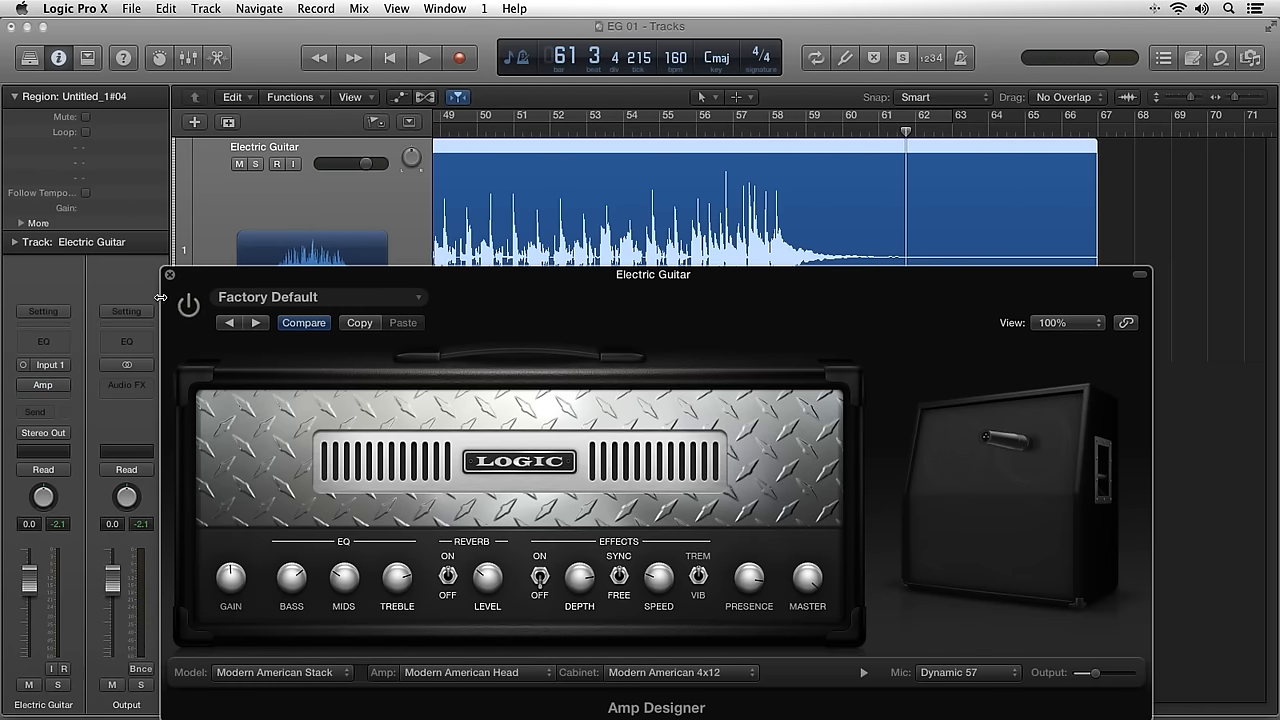
{"action": "left_click", "coordinate": [169, 274]}
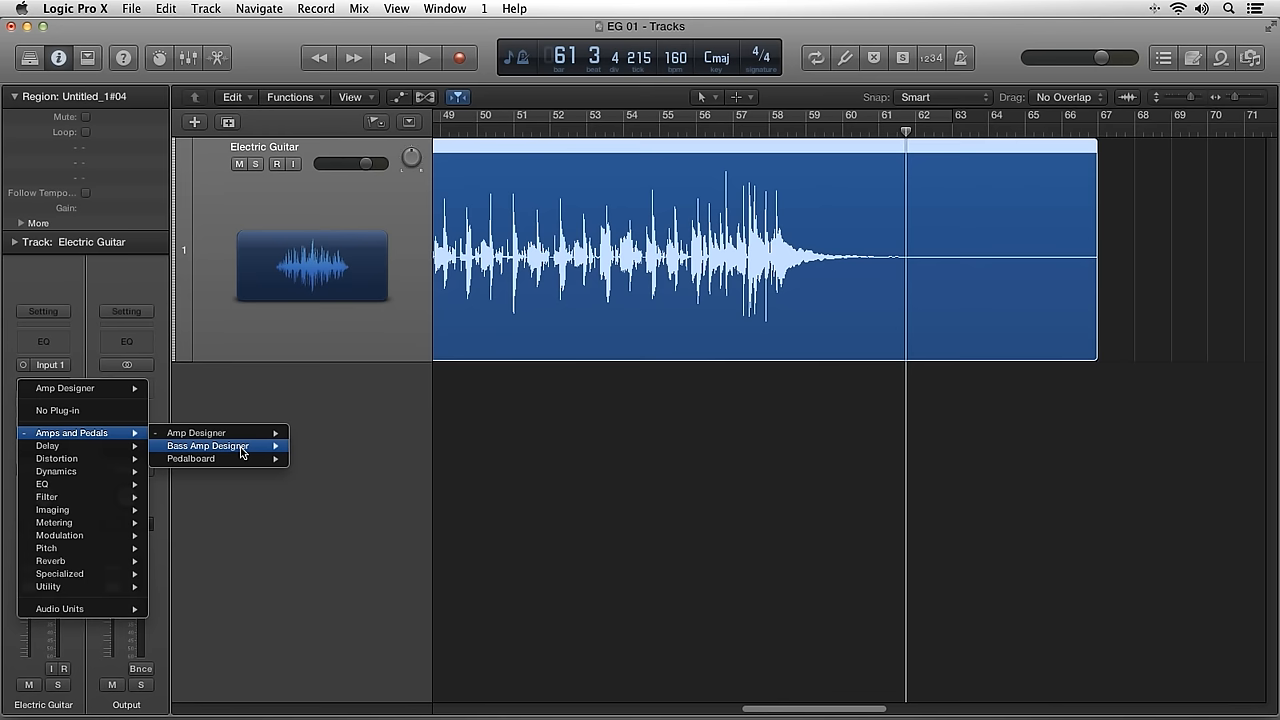
Step: Load Bass Amp Designer in the Amp slot, keep the Customized model, and reposition the mic
{"action": "left_click", "coordinate": [207, 445]}
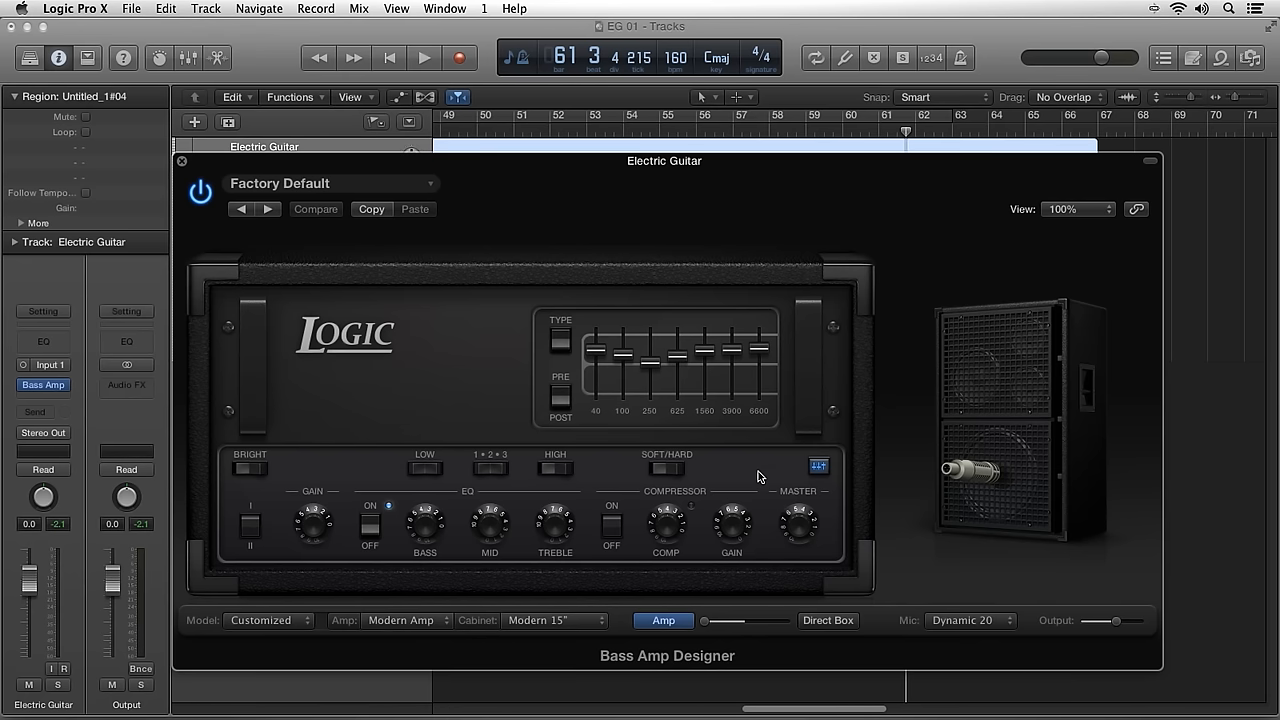
{"action": "mouse_move", "coordinate": [688, 473]}
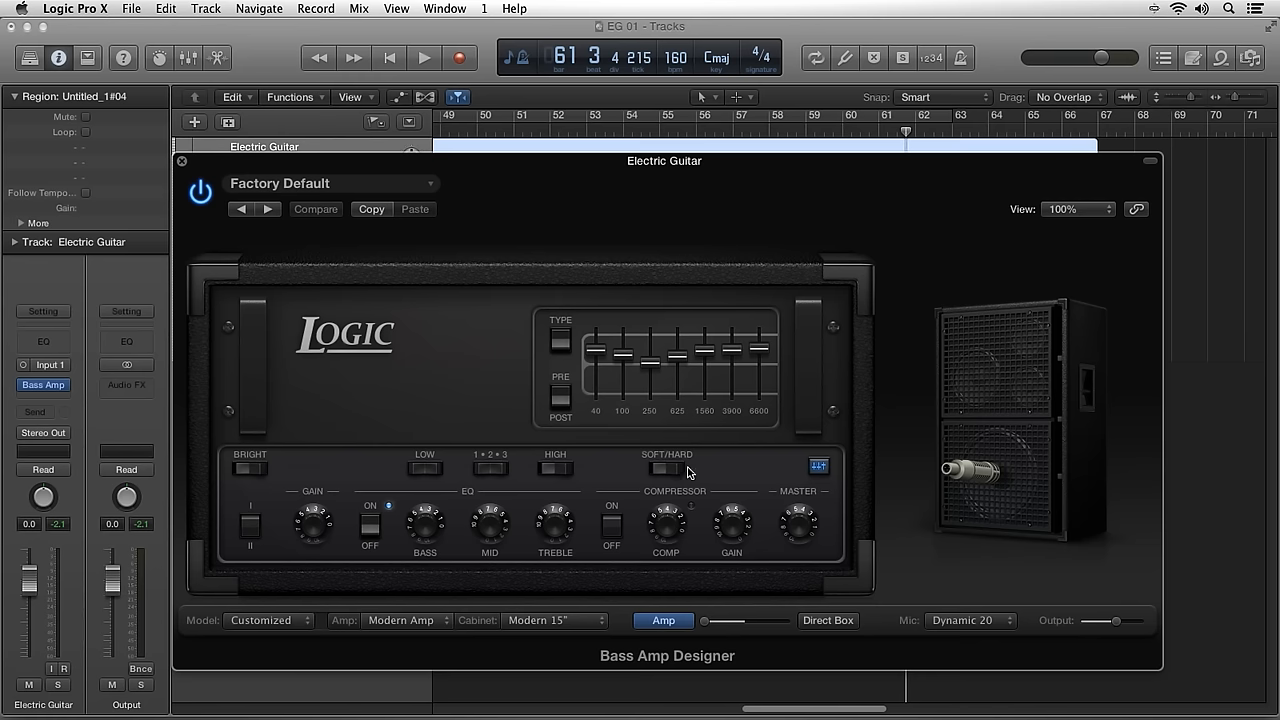
{"action": "mouse_move", "coordinate": [545, 525]}
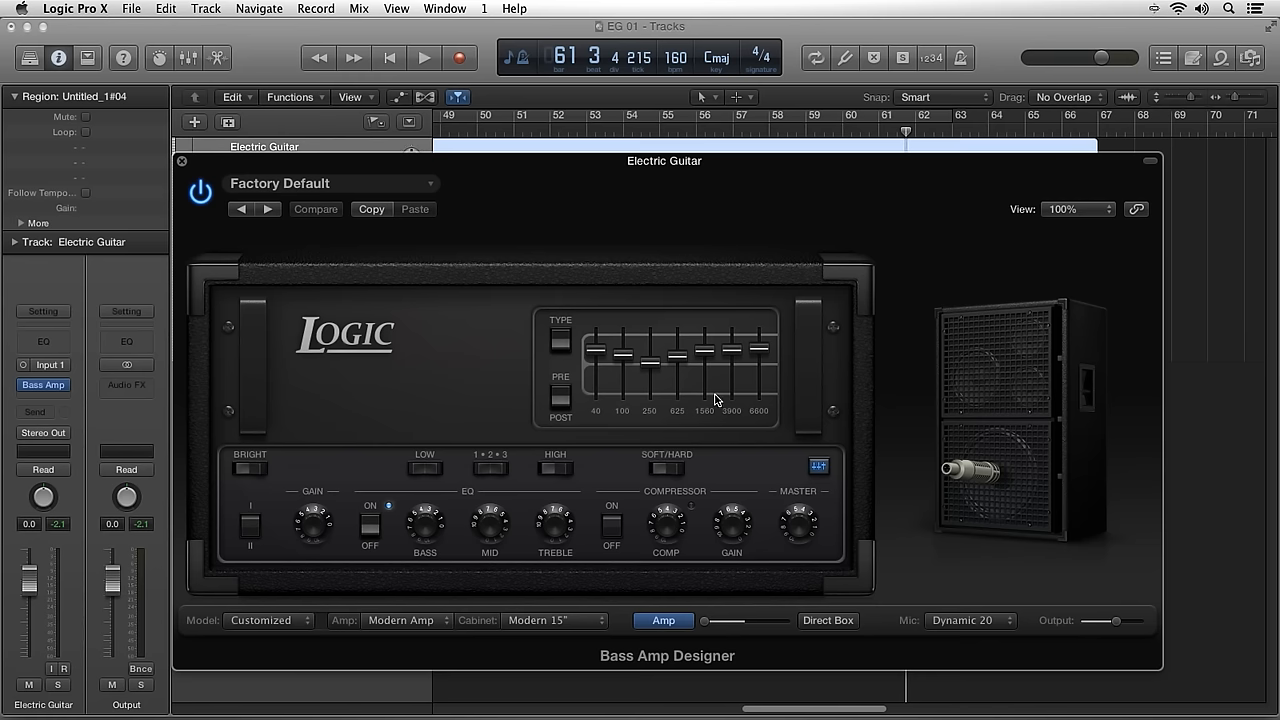
{"action": "left_click", "coordinate": [268, 620]}
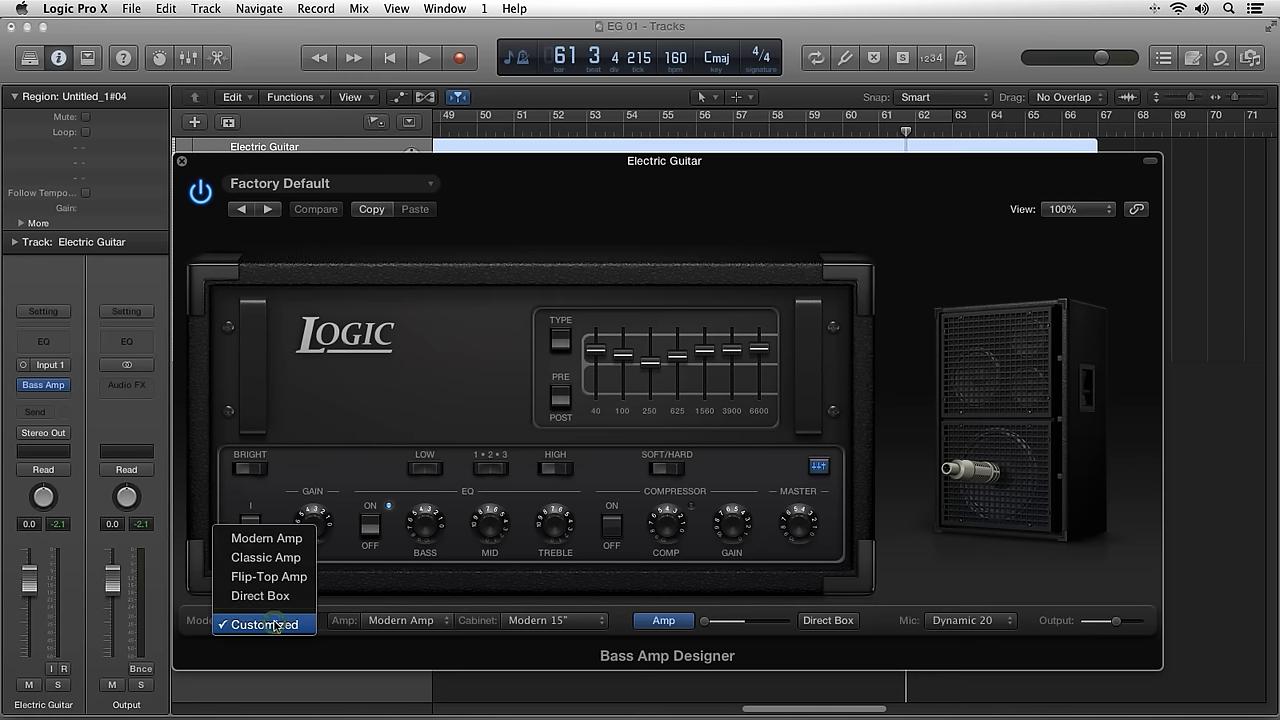
{"action": "left_click", "coordinate": [262, 624]}
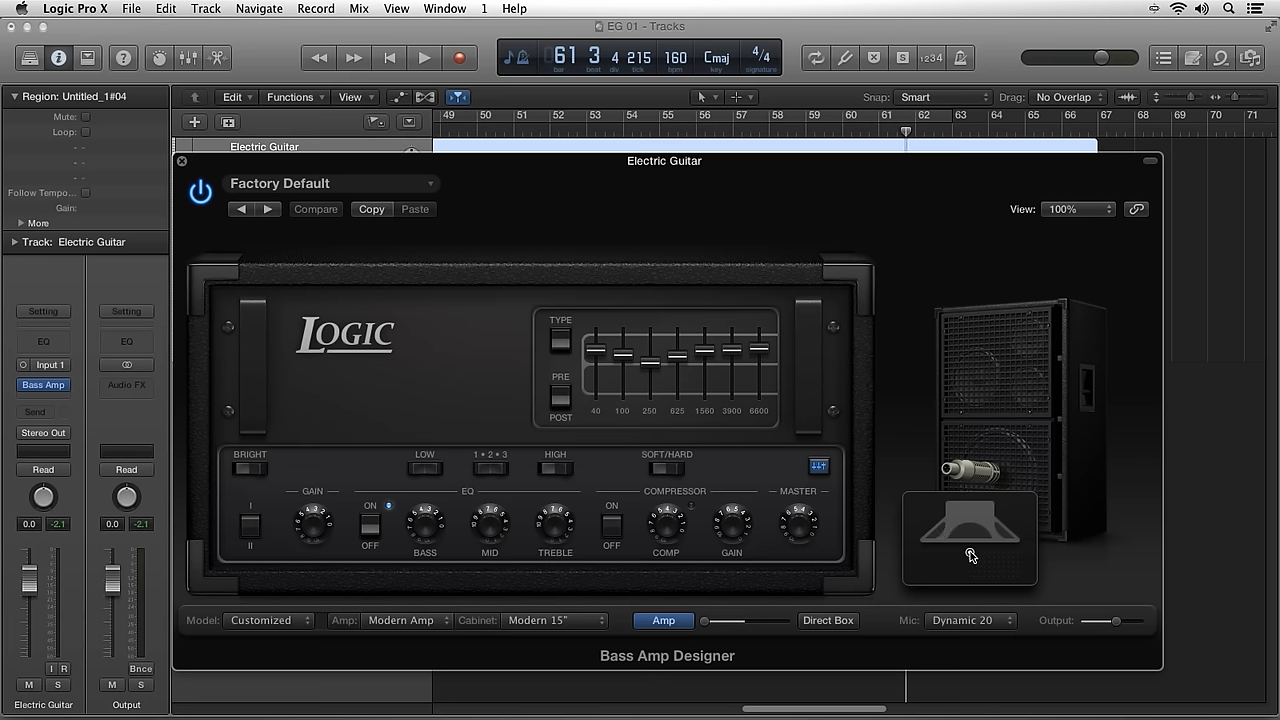
{"action": "left_click", "coordinate": [315, 209]}
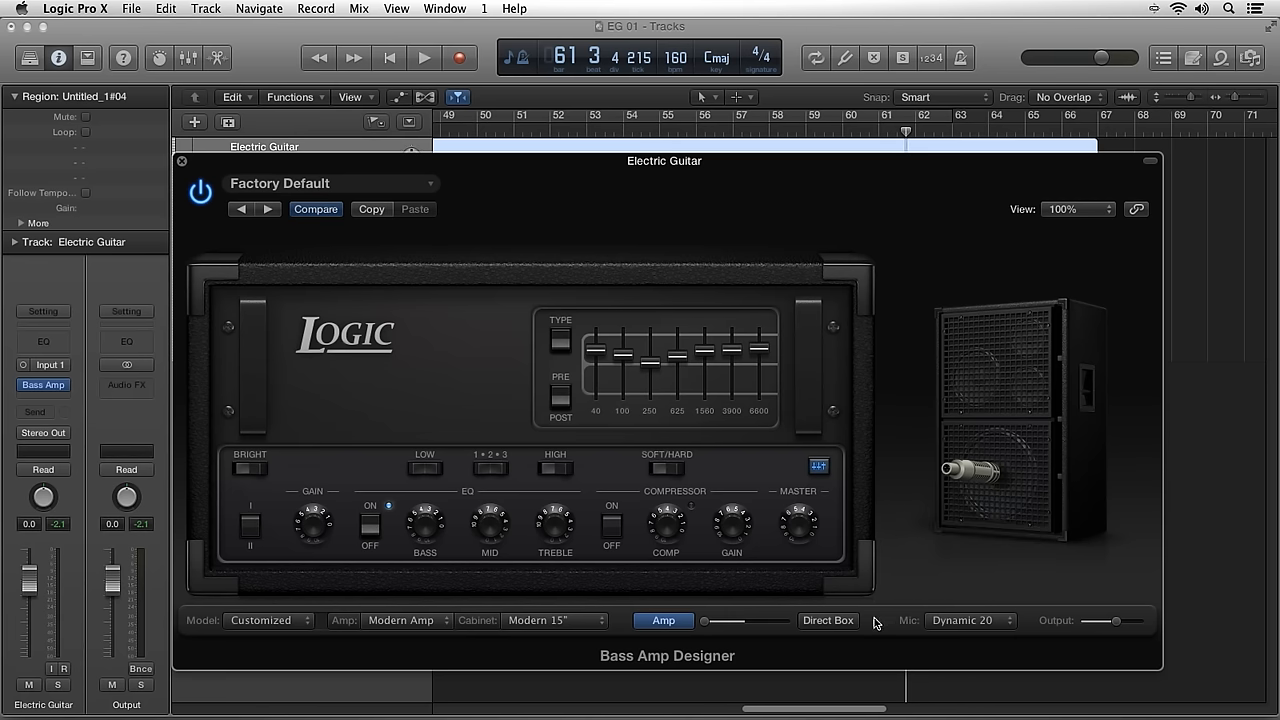
Step: Show the Direct Box, try its Tone controls, and set the amp/direct-box blend near the middle
{"action": "left_click", "coordinate": [828, 620]}
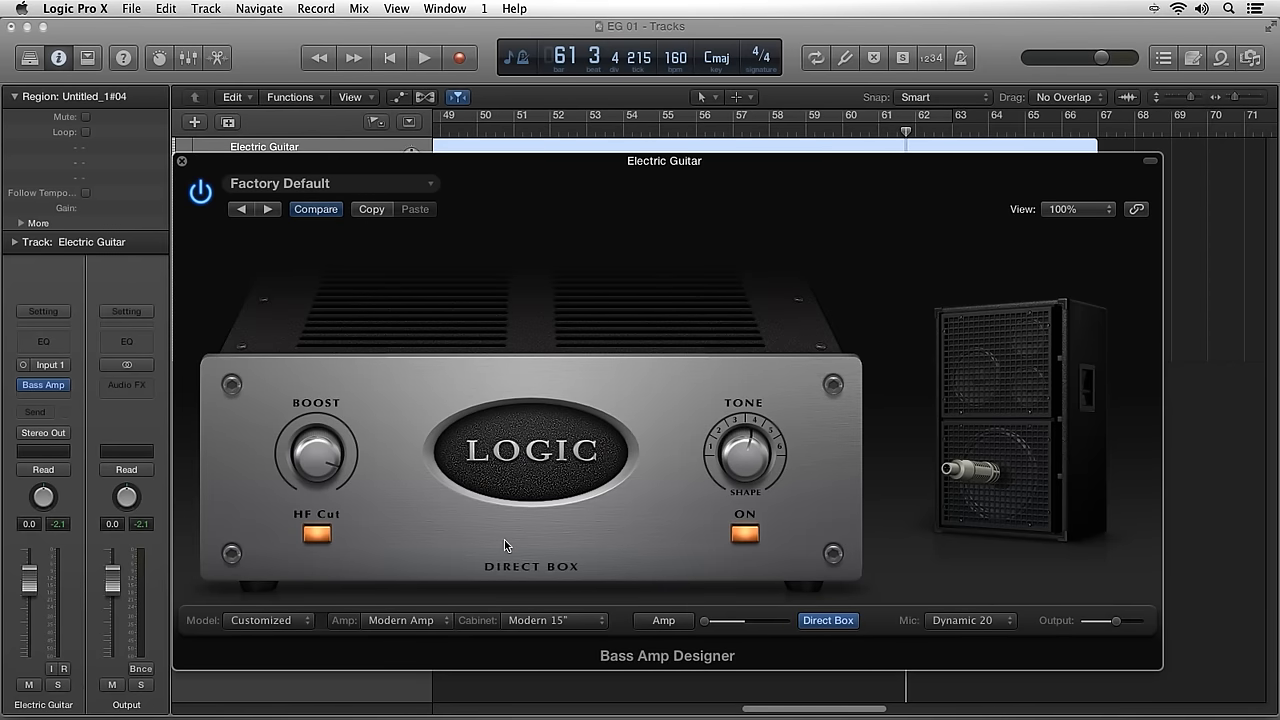
{"action": "mouse_move", "coordinate": [449, 533]}
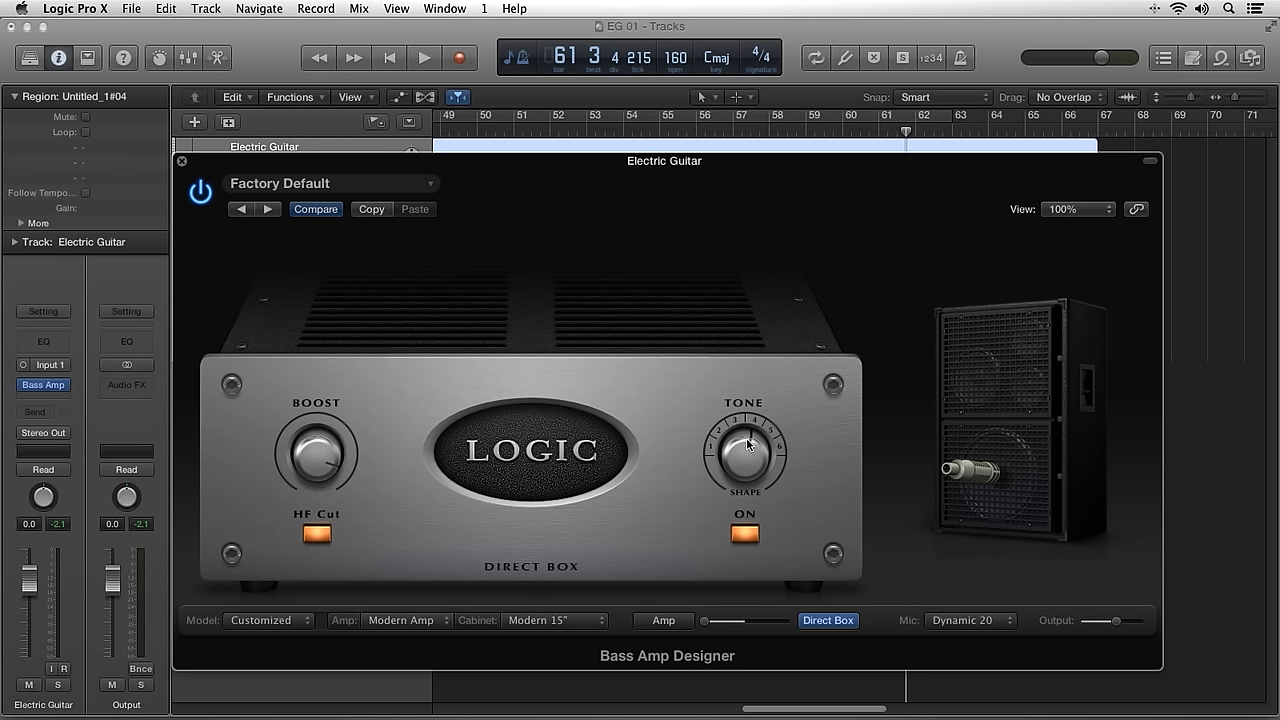
{"action": "left_click", "coordinate": [744, 535]}
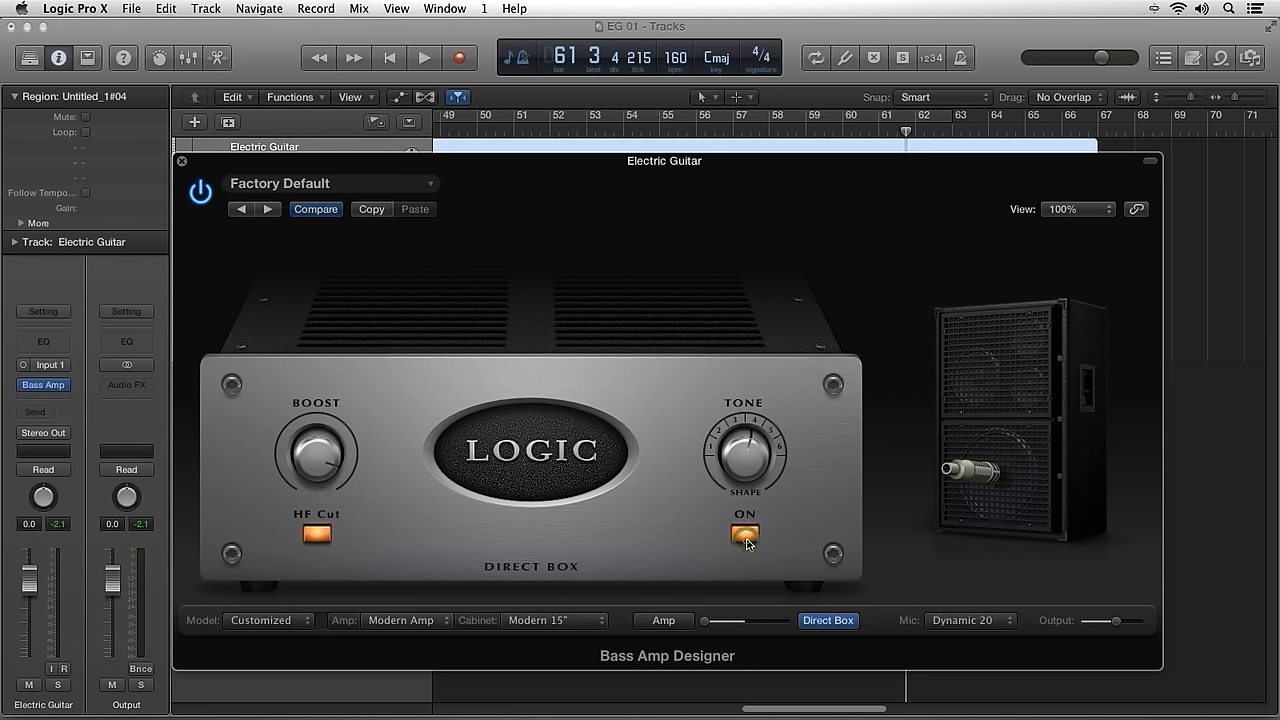
{"action": "left_click", "coordinate": [745, 535]}
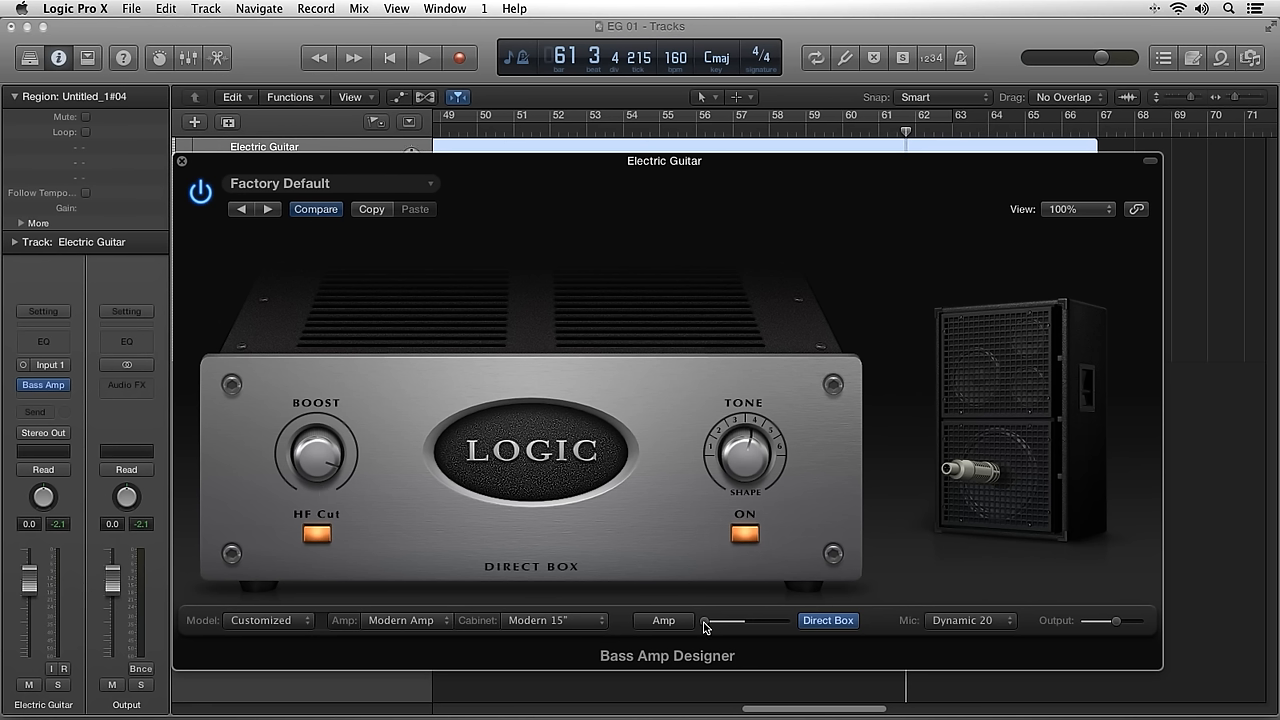
{"action": "left_click_drag", "start_coordinate": [705, 621], "coordinate": [785, 621]}
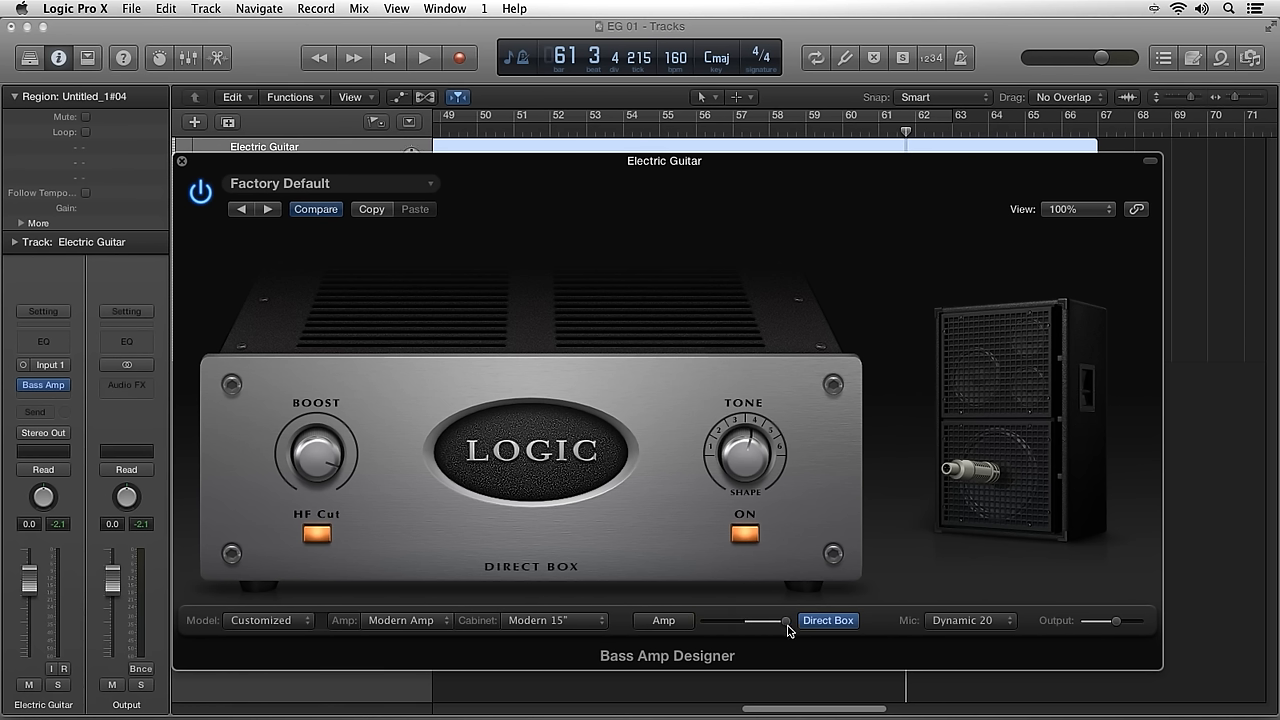
{"action": "left_click_drag", "start_coordinate": [785, 621], "coordinate": [730, 621]}
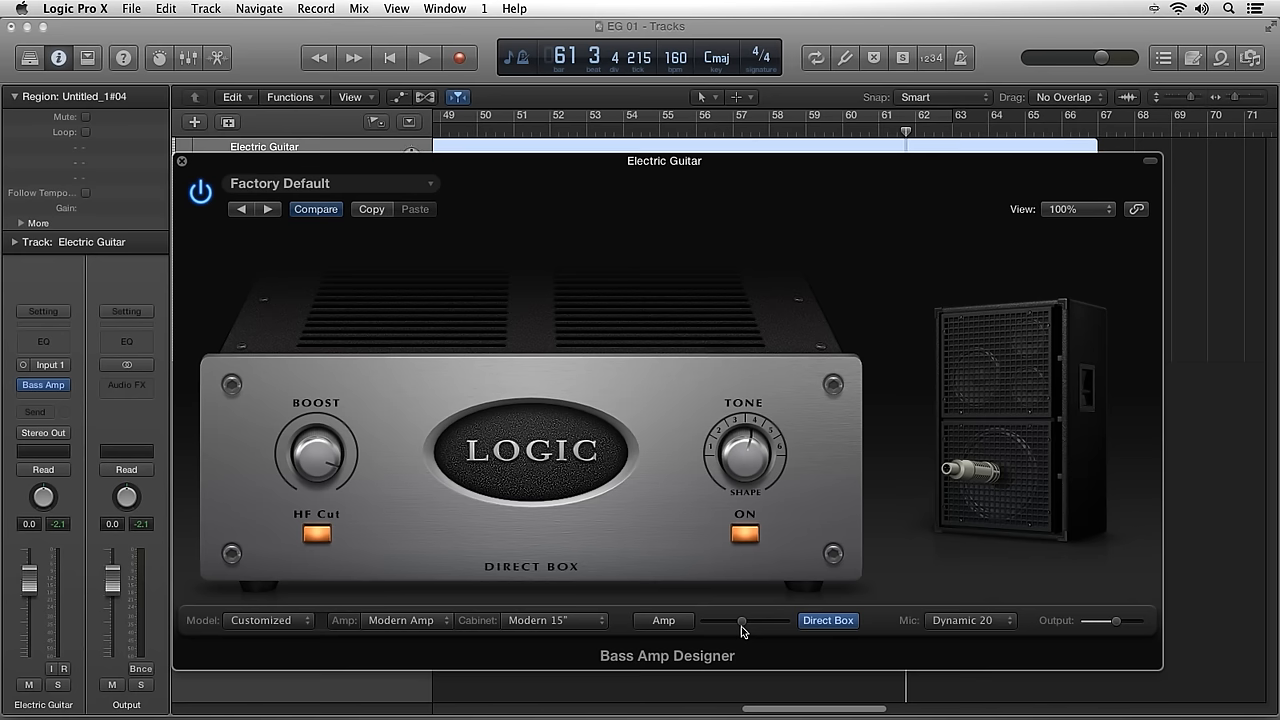
Step: Switch Bass Amp Designer back to its amp head view
{"action": "left_click", "coordinate": [662, 620]}
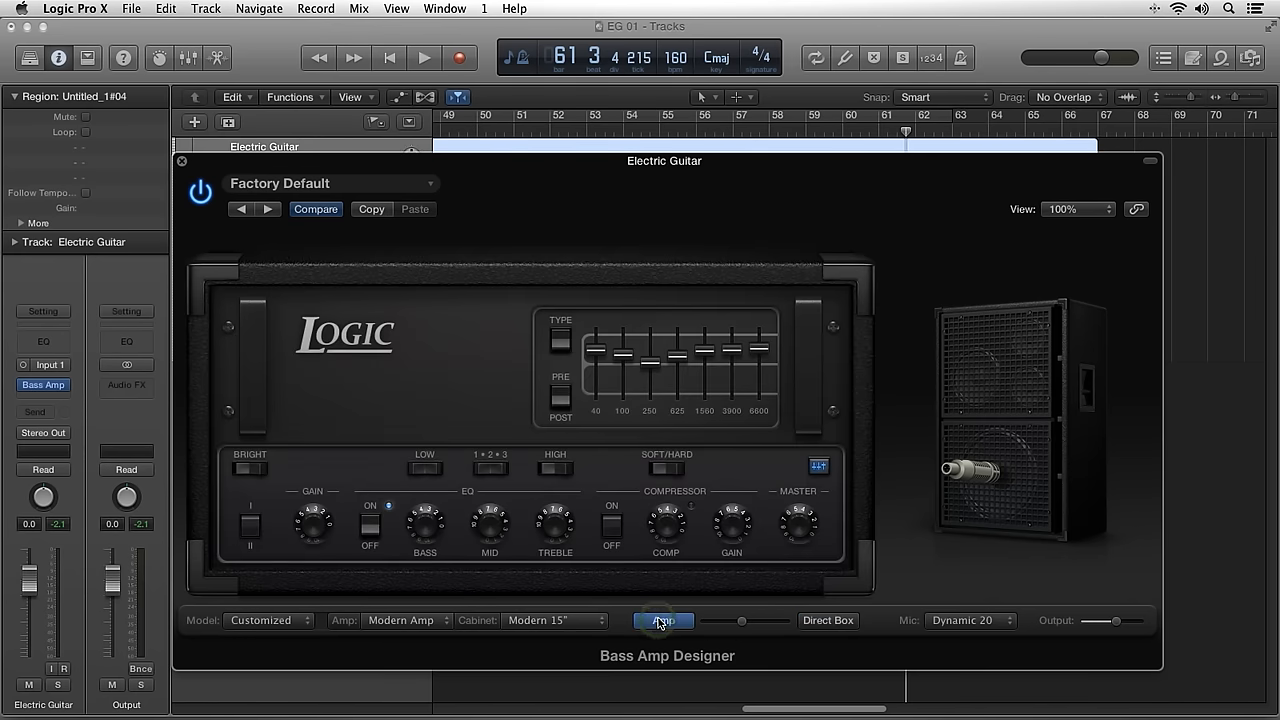